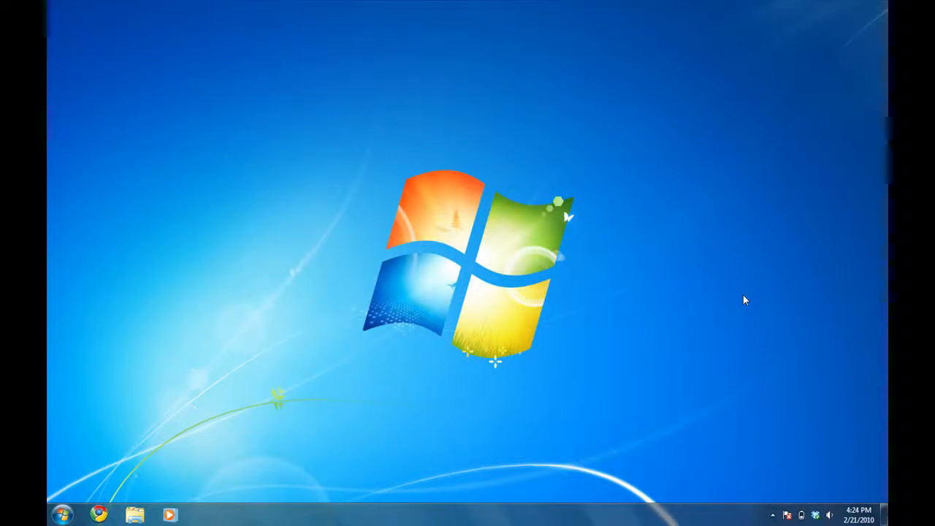
{"action": "mouse_move", "coordinate": [462, 269]}
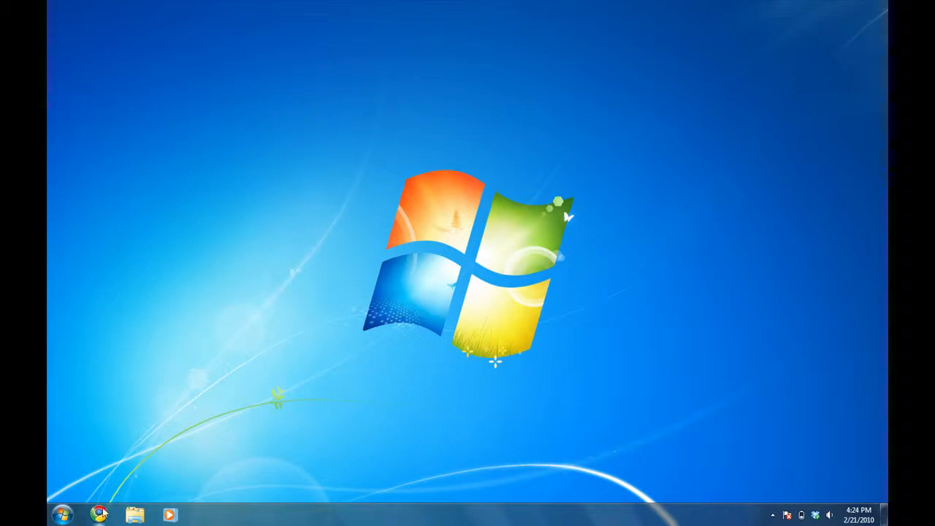
Launch Chrome and load the Autodesk Education Community registration page via the tr.im/autodesk12 short link
{"action": "left_click", "coordinate": [99, 514]}
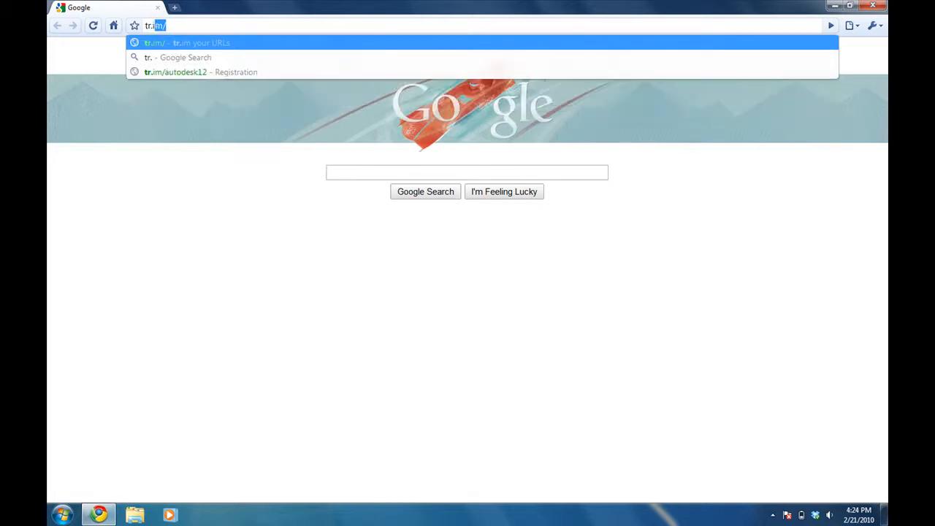
{"action": "type", "text": "/"}
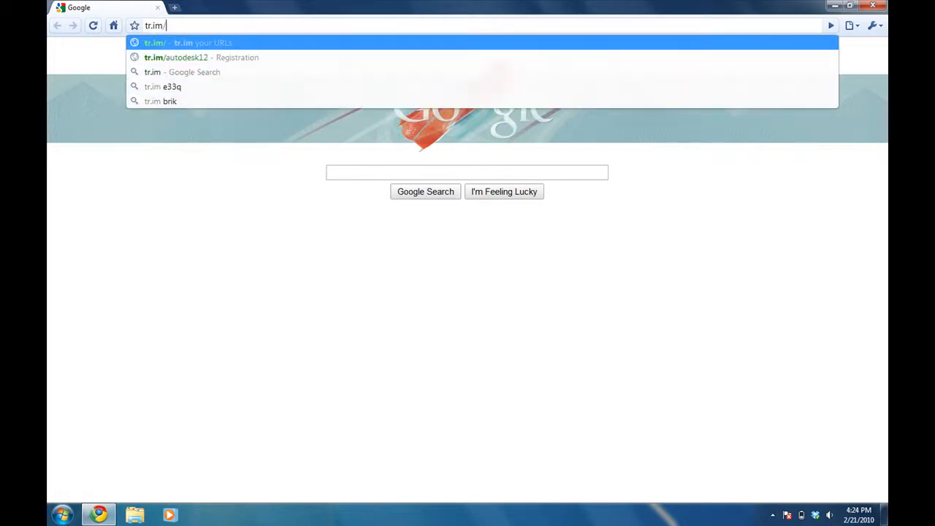
{"action": "left_click", "coordinate": [202, 57]}
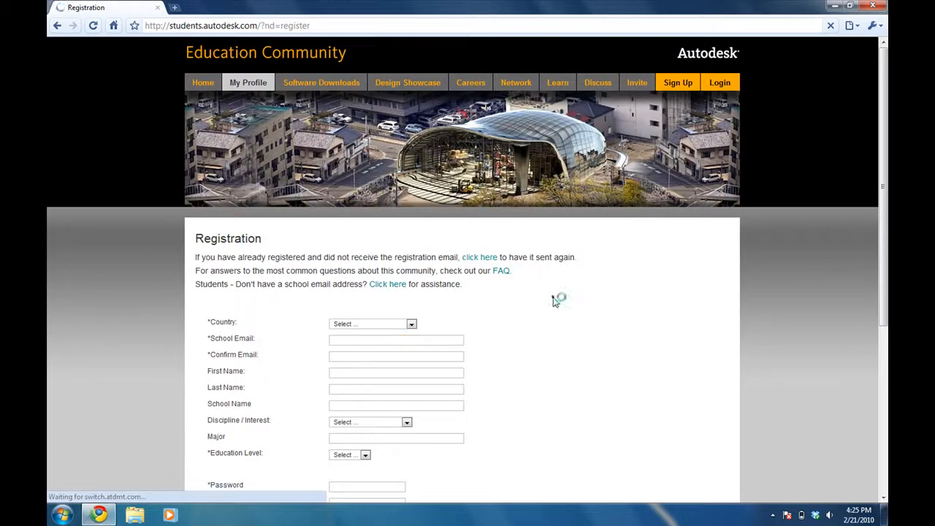
Set the country to United States of America and enter the school e-mail 'aaron...' with its confirmation
{"action": "scroll", "scroll_direction": "down", "scroll_amount": 3}
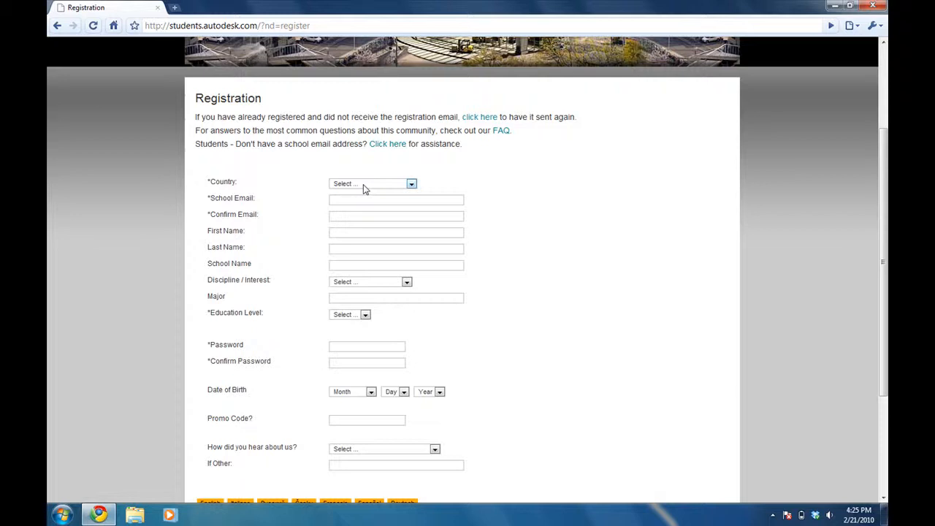
{"action": "left_click", "coordinate": [372, 184]}
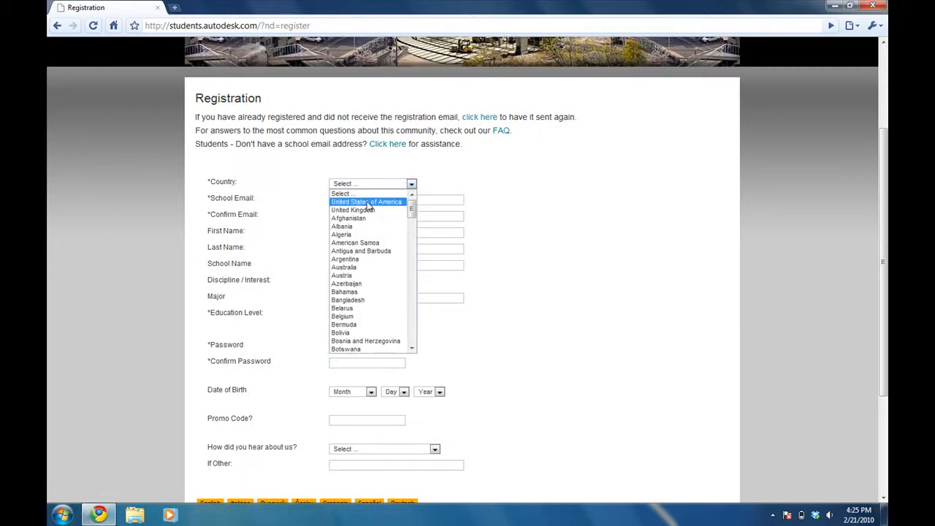
{"action": "left_click", "coordinate": [367, 201]}
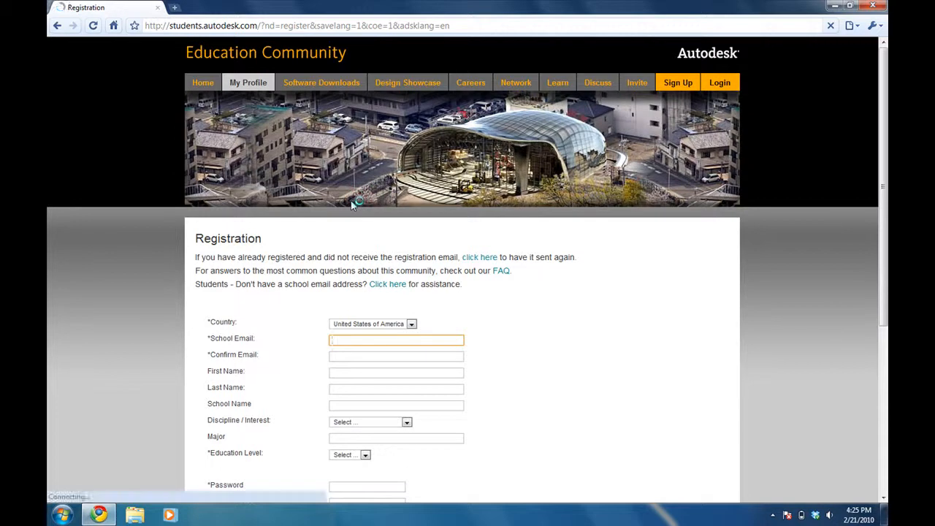
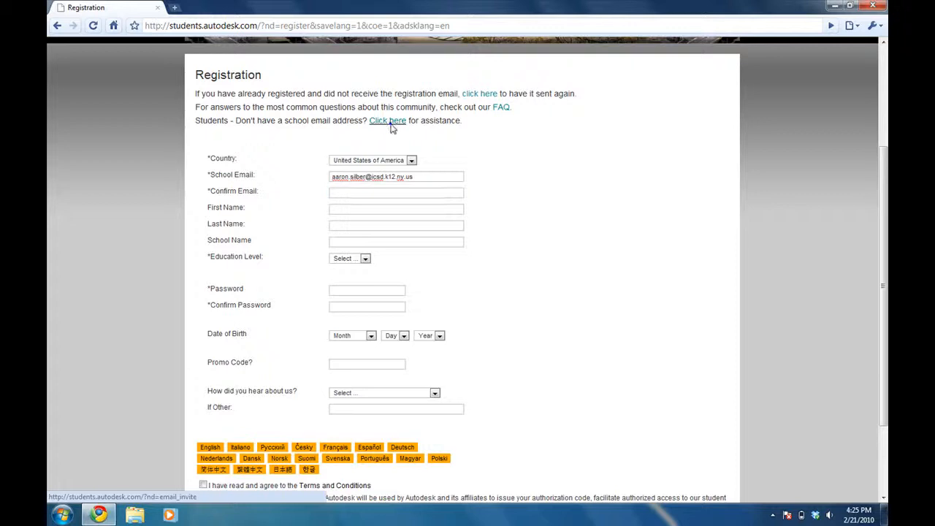
{"action": "left_click", "coordinate": [387, 120]}
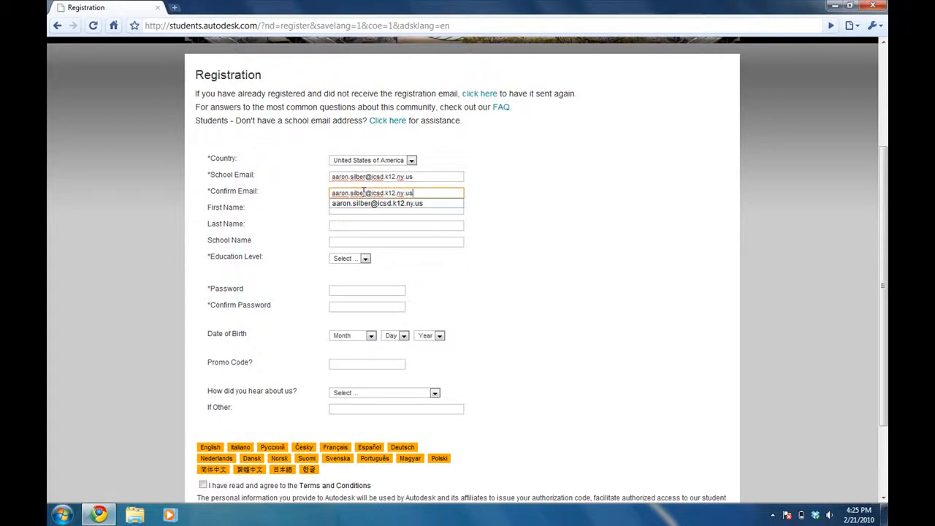
{"action": "left_click", "coordinate": [396, 208]}
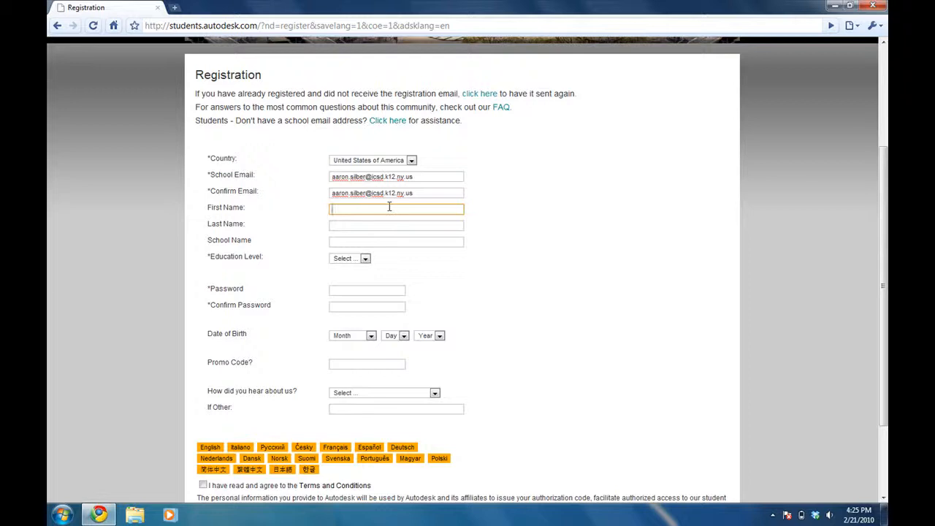
Enter the name, school Dewitt Middle School, education level Student and student ID 700000
{"action": "type", "text": "Aaron"}
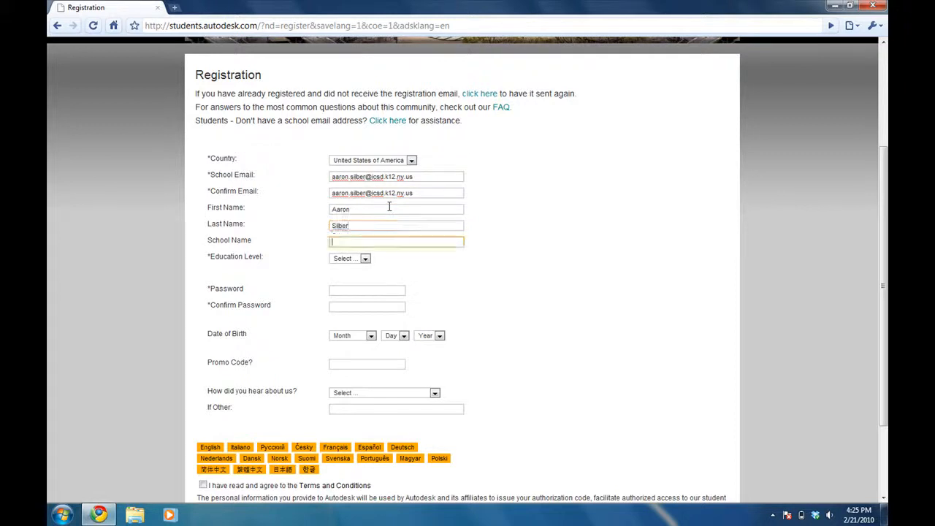
{"action": "type", "text": "Dewit"}
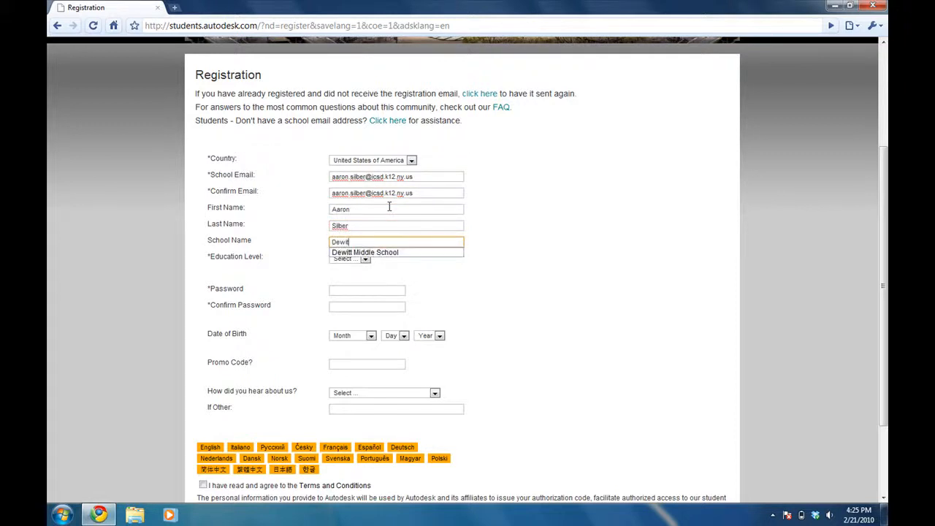
{"action": "left_click", "coordinate": [366, 252]}
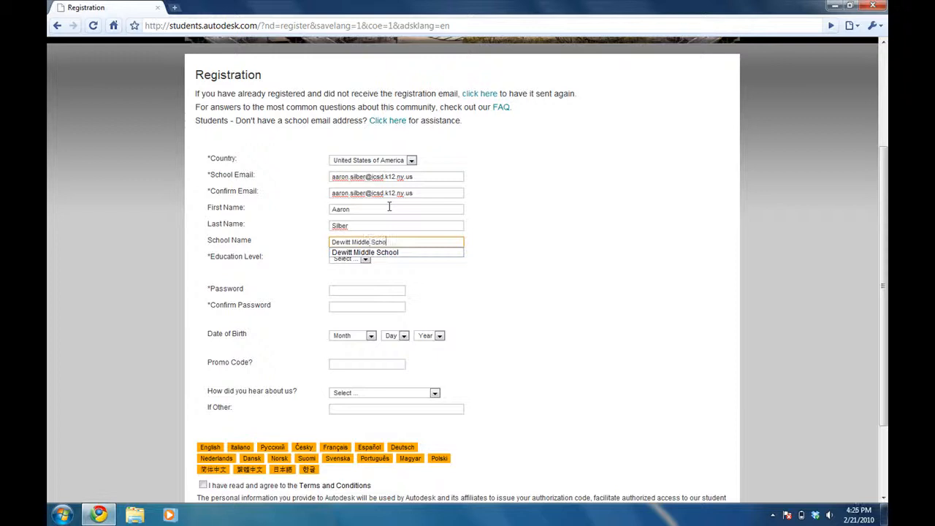
{"action": "left_click", "coordinate": [365, 258]}
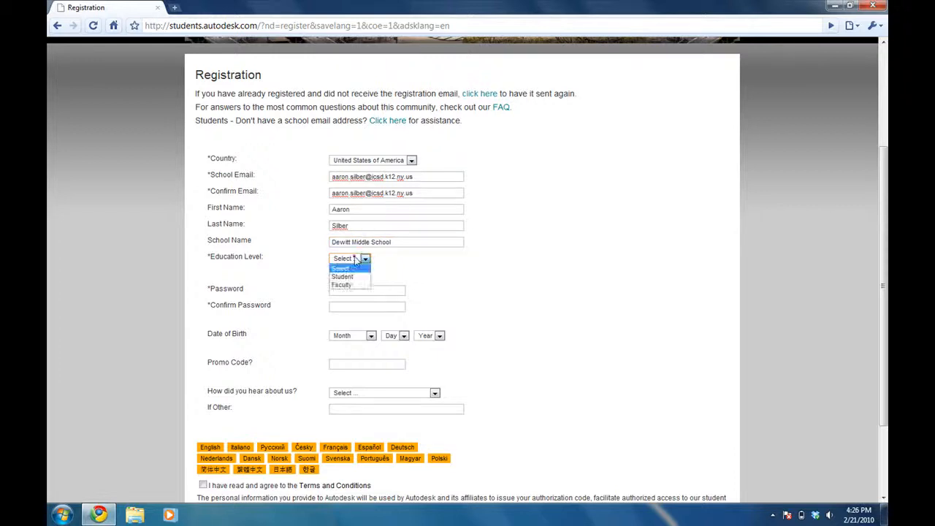
{"action": "left_click", "coordinate": [342, 276]}
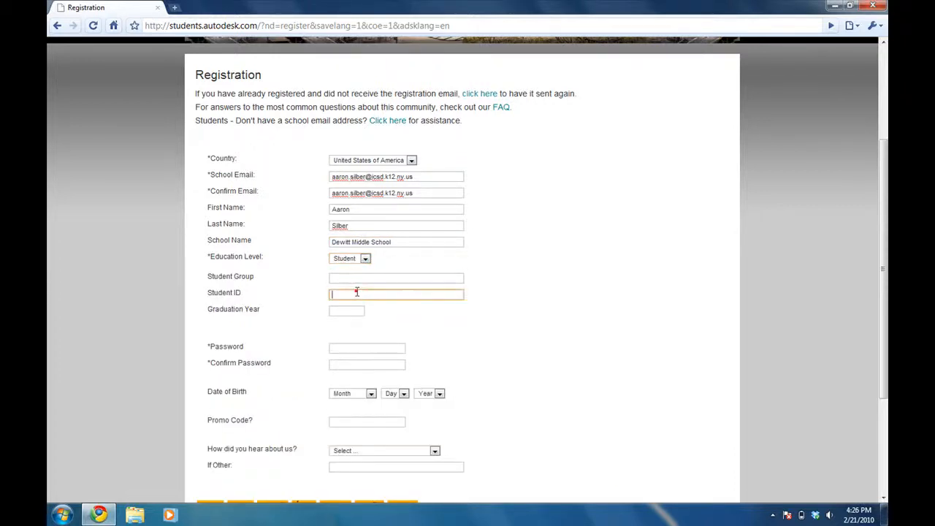
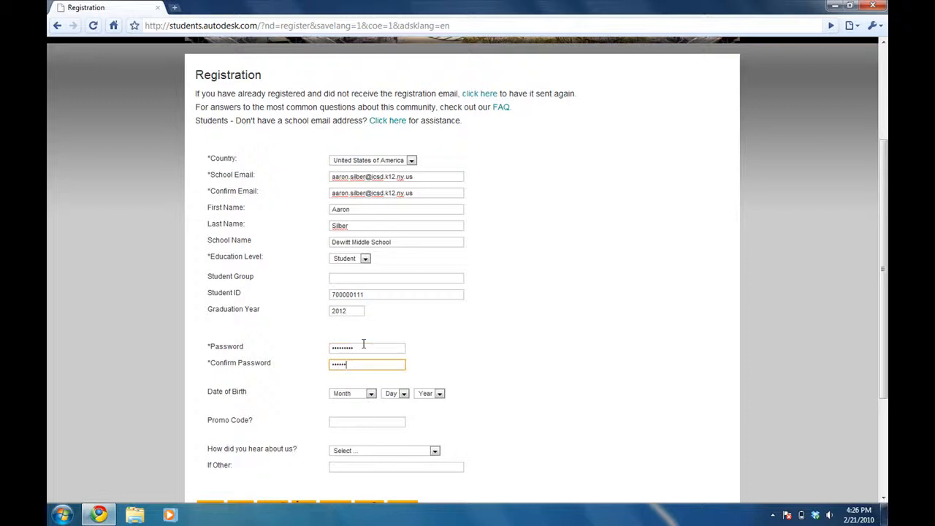
{"action": "scroll", "scroll_direction": "down", "scroll_amount": 3}
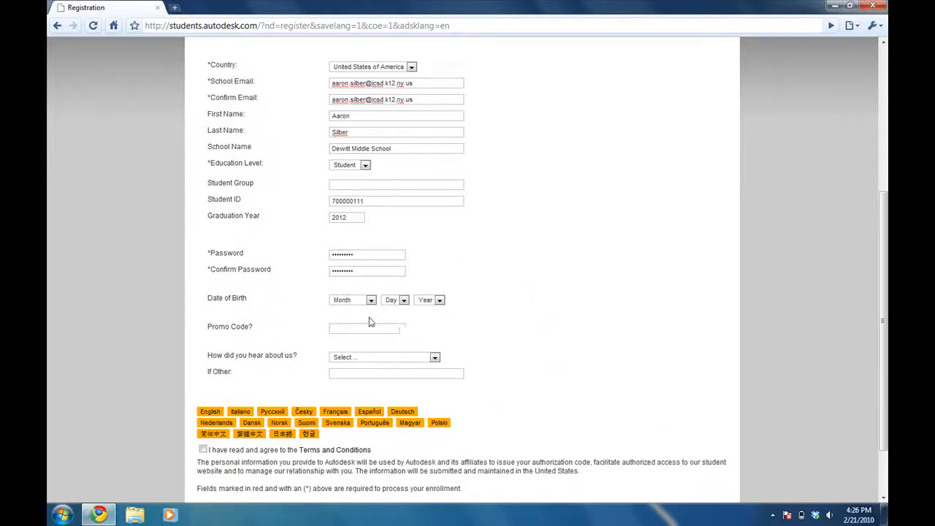
{"action": "left_click", "coordinate": [371, 300]}
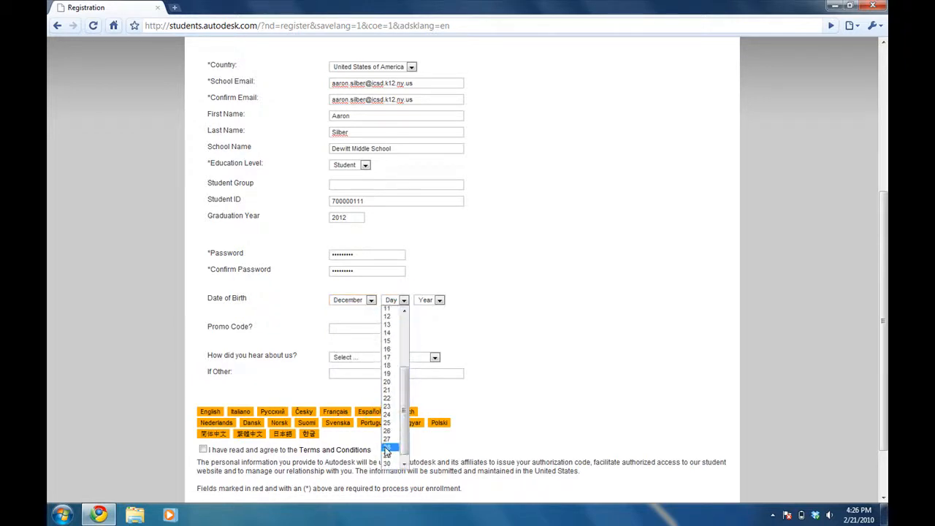
{"action": "left_click", "coordinate": [386, 447]}
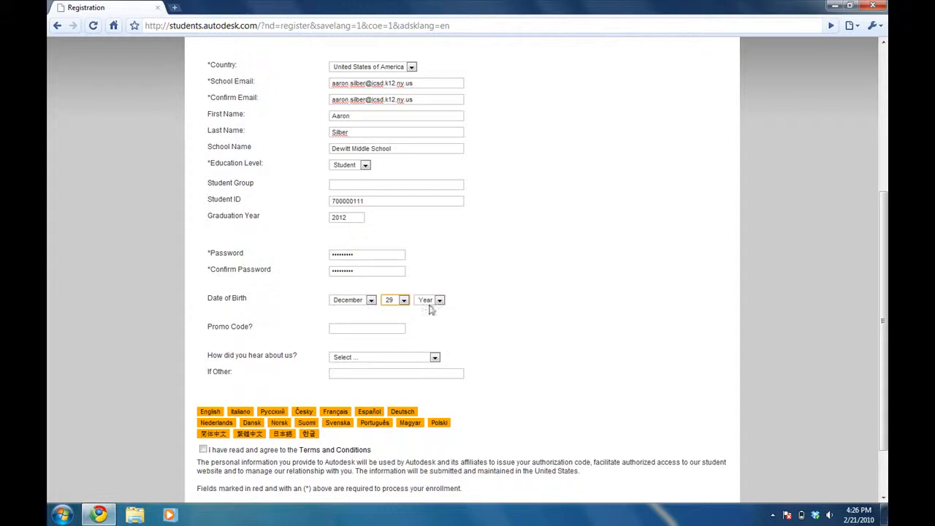
{"action": "left_click", "coordinate": [439, 300]}
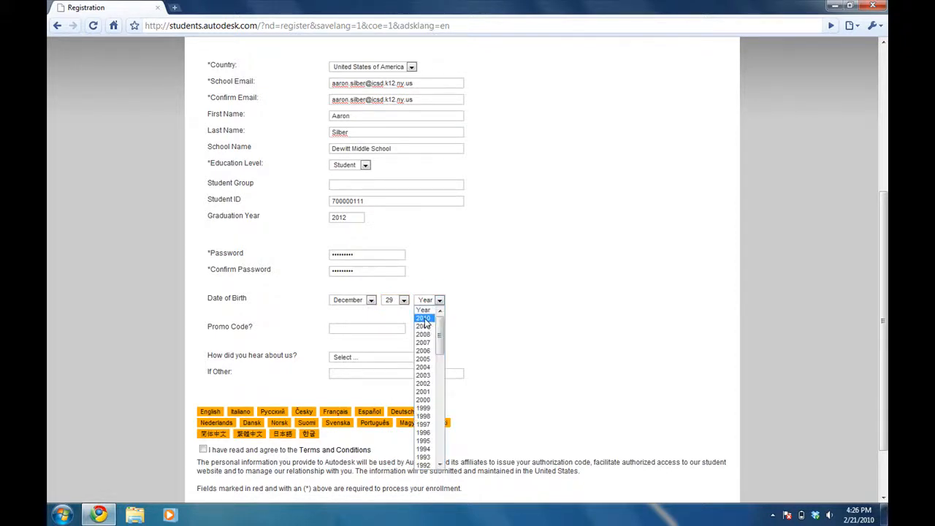
{"action": "scroll", "scroll_direction": "down", "scroll_amount": 3}
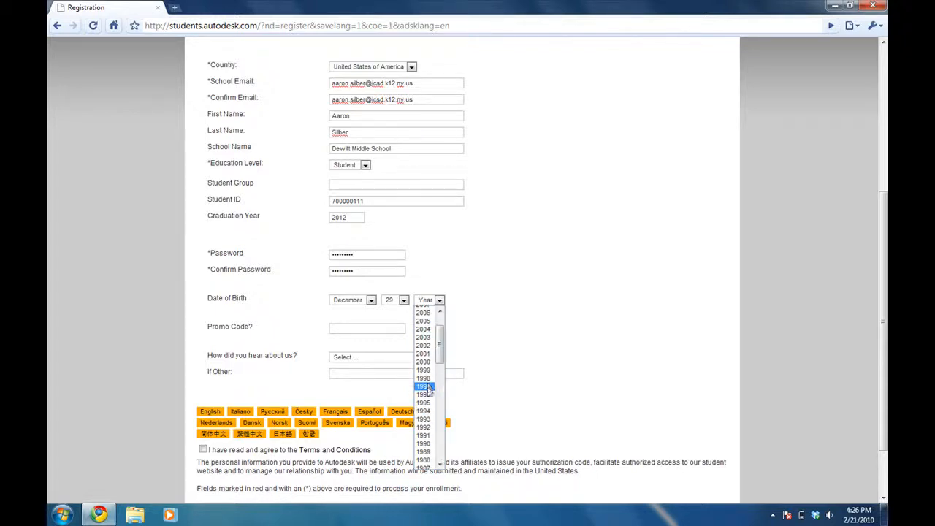
{"action": "left_click", "coordinate": [422, 386]}
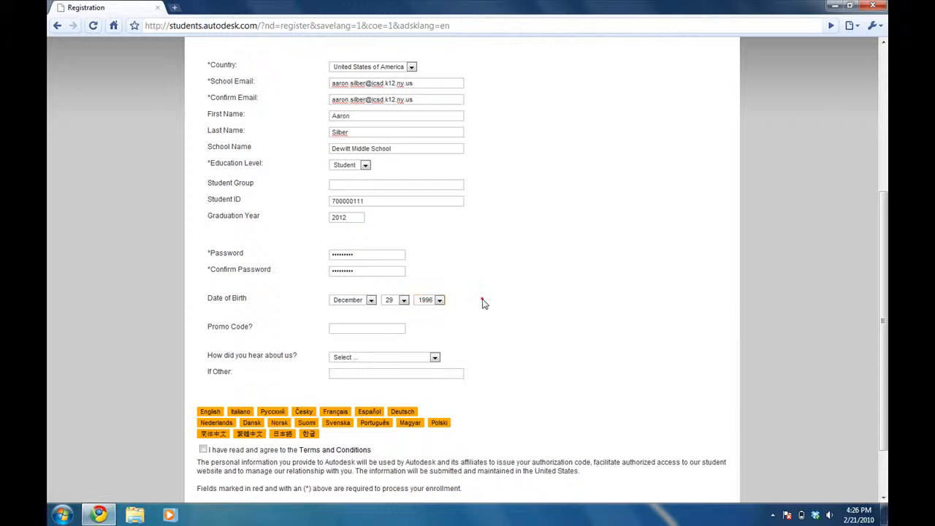
Enter 'SilberFixes' as the other referral source and agree to the terms and conditions
{"action": "scroll", "scroll_direction": "down", "scroll_amount": 3}
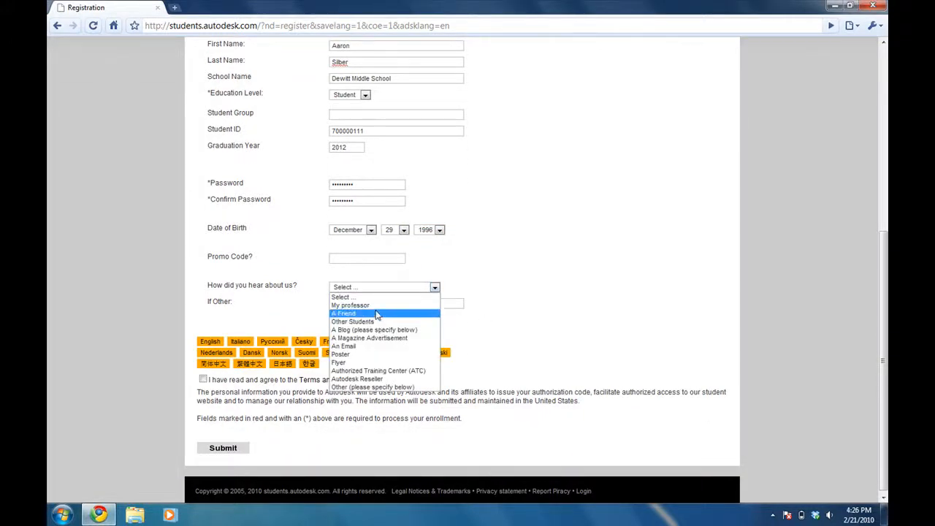
{"action": "mouse_move", "coordinate": [356, 379]}
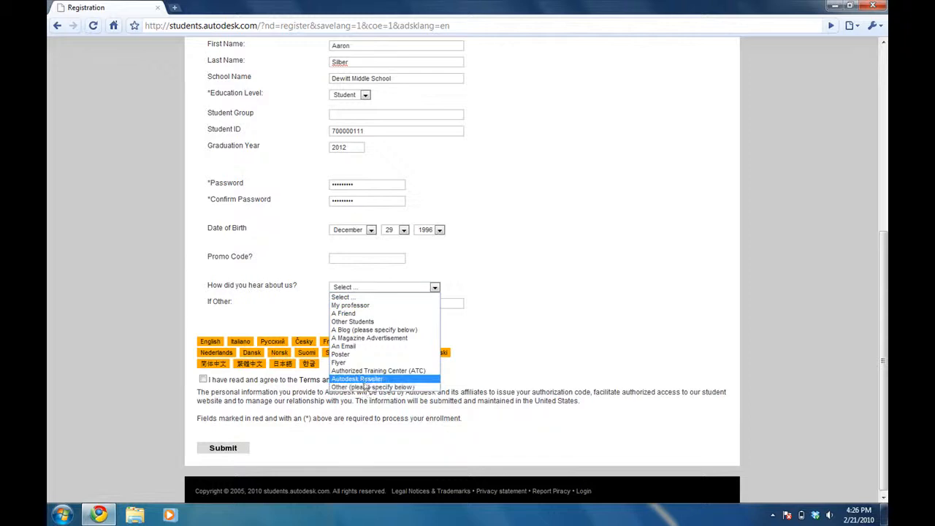
{"action": "left_click", "coordinate": [373, 387]}
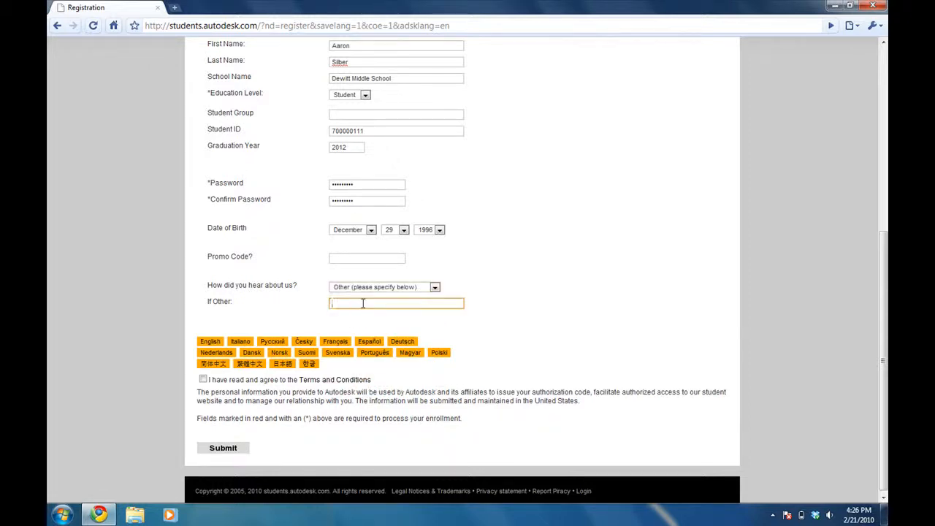
{"action": "type", "text": "Si"}
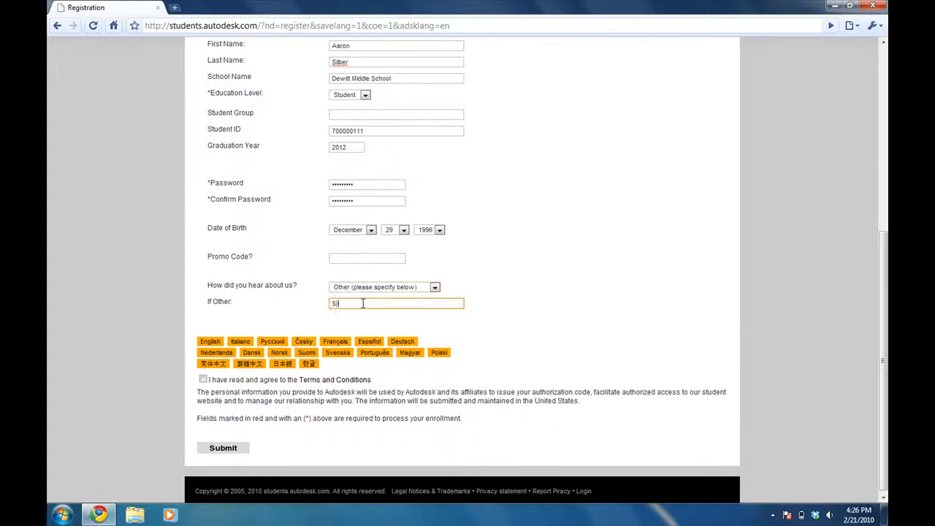
{"action": "type", "text": "SilberFixes"}
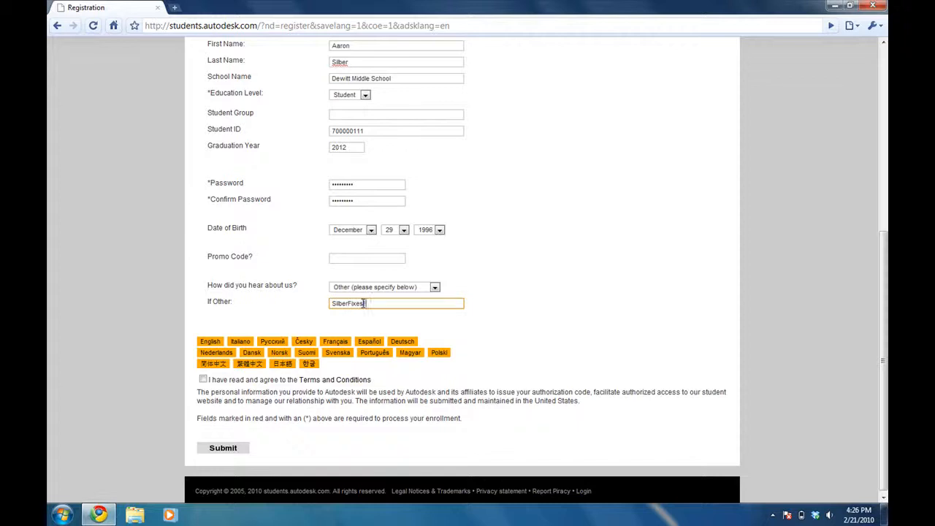
{"action": "left_click", "coordinate": [203, 379]}
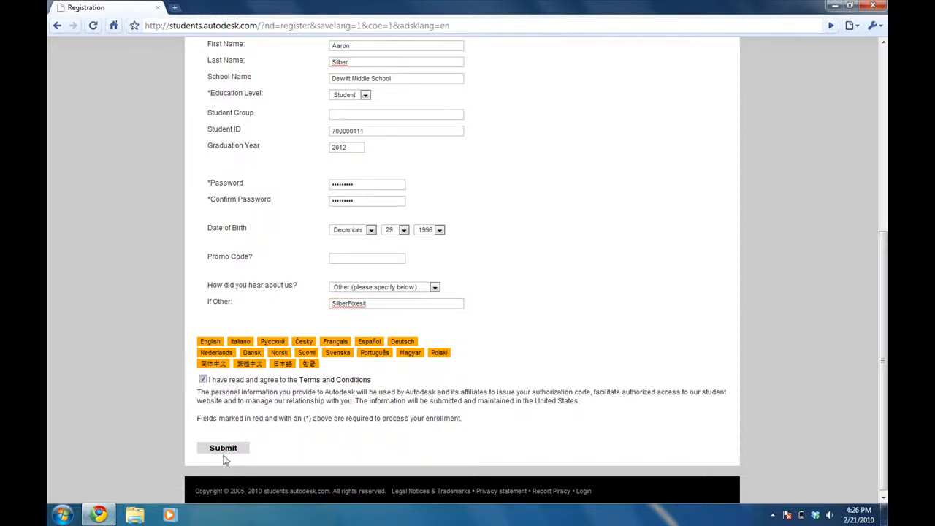
Submit the registration form until the Registration Complete confirmation page appears
{"action": "left_click", "coordinate": [222, 447]}
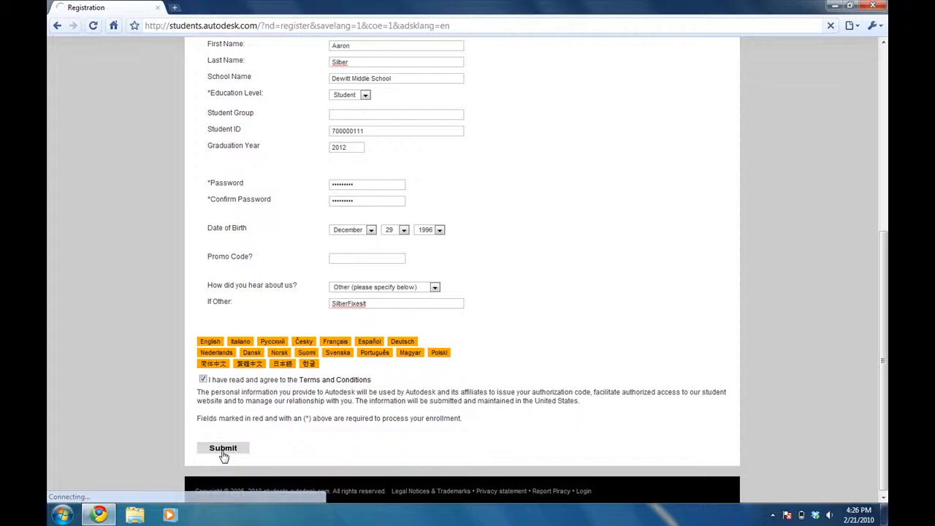
{"action": "left_click", "coordinate": [222, 447]}
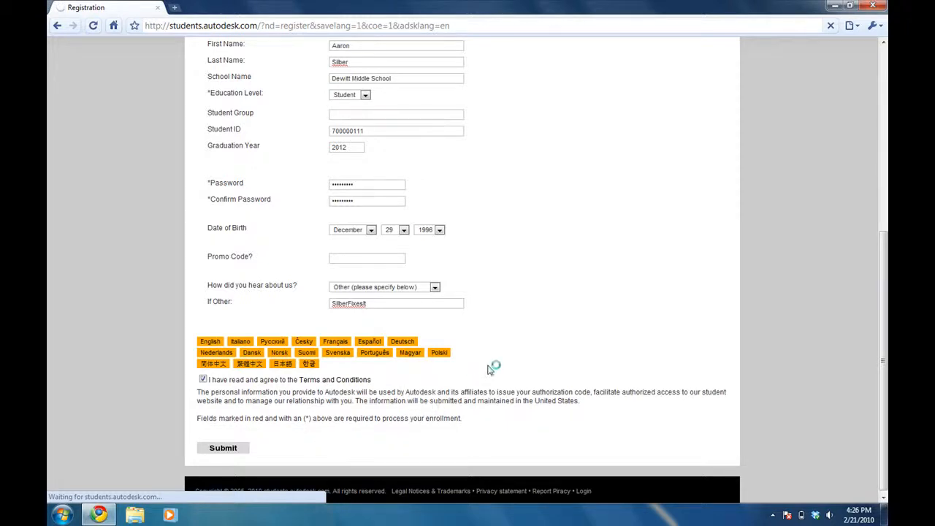
{"action": "left_click", "coordinate": [222, 447]}
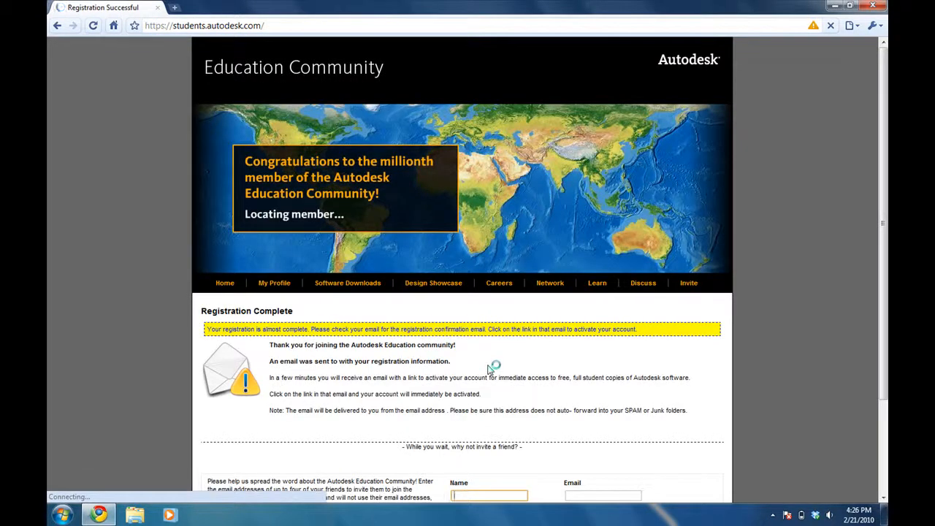
{"action": "scroll", "scroll_direction": "down", "scroll_amount": 3}
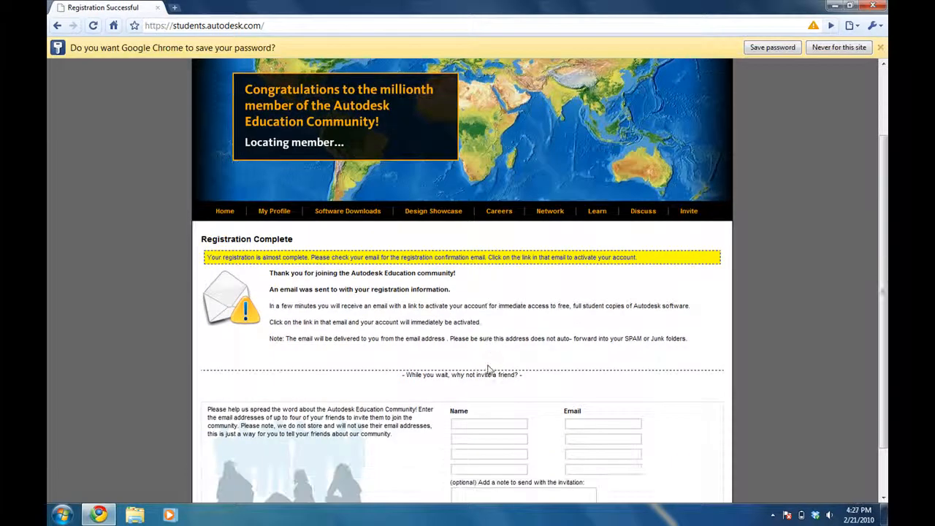
{"action": "scroll", "scroll_direction": "down", "scroll_amount": 3}
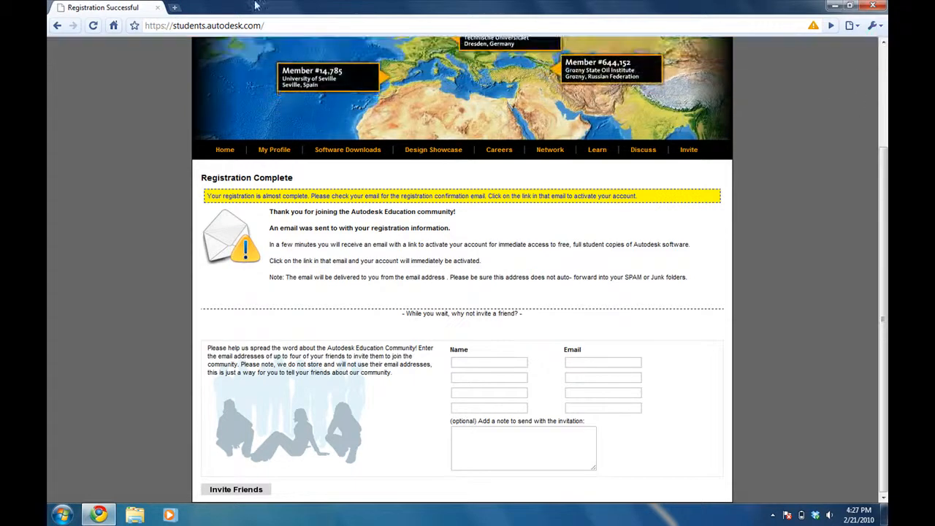
{"action": "left_click", "coordinate": [174, 8]}
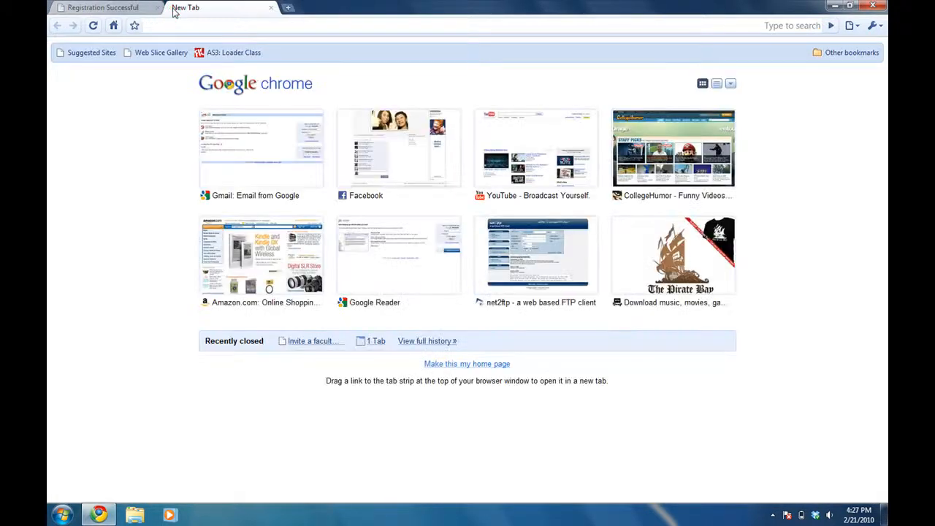
{"action": "type", "text": "exmail"}
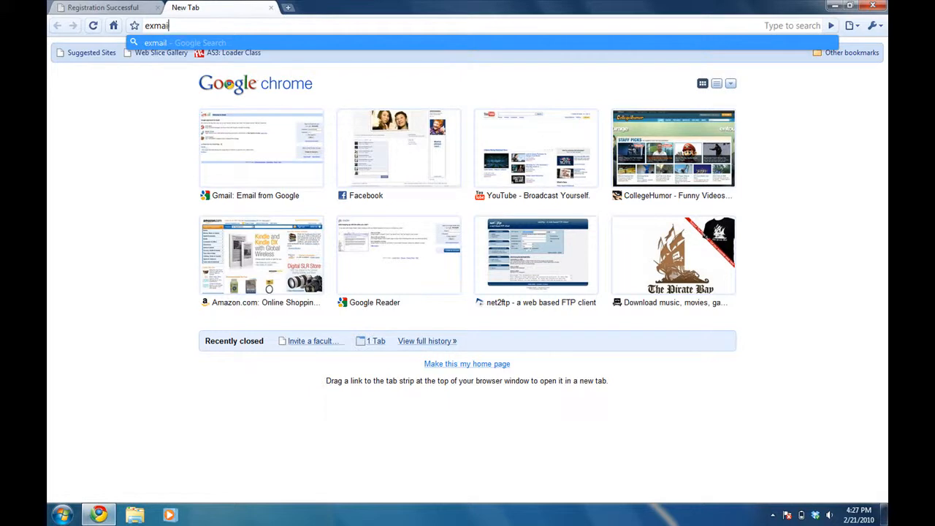
{"action": "type", "text": "https://"}
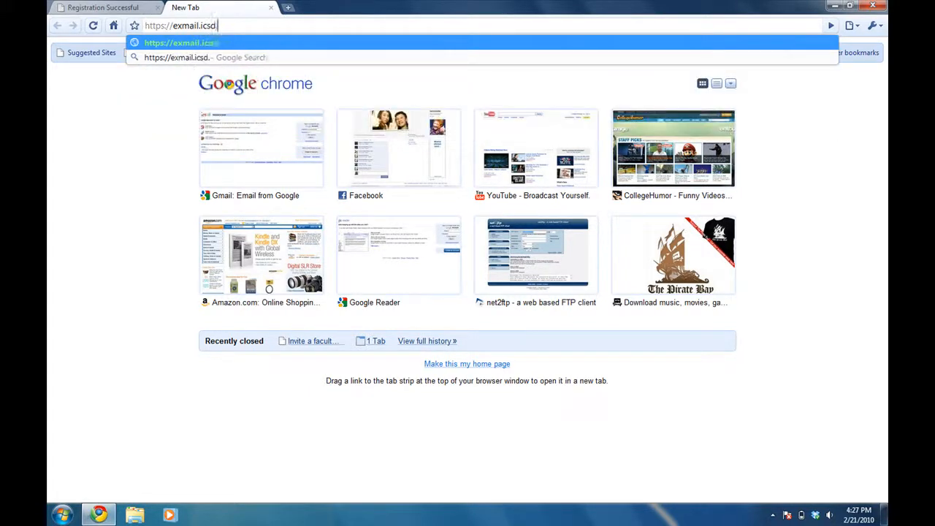
{"action": "type", "text": ".k12.ny.us/owa/auth/logon.aspx?url=https://exmail.icsd.k12.ny.us/owa/&reason=0"}
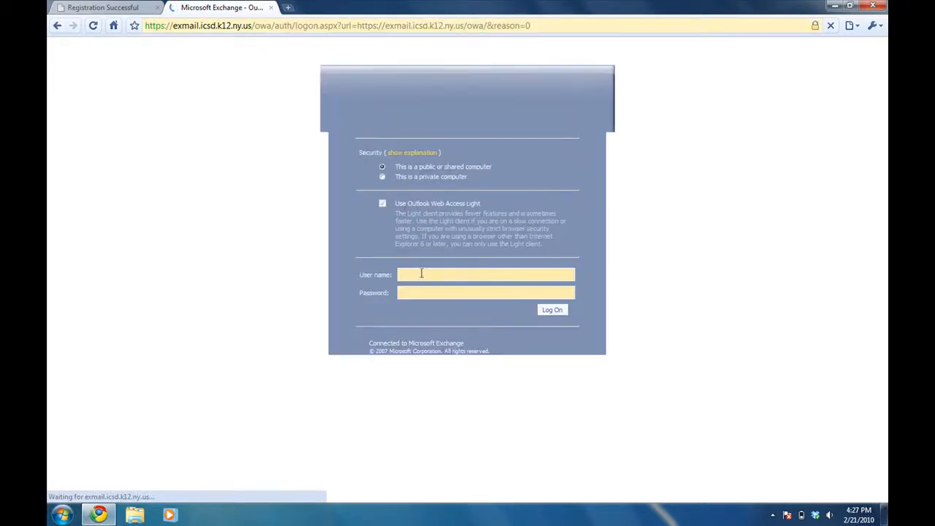
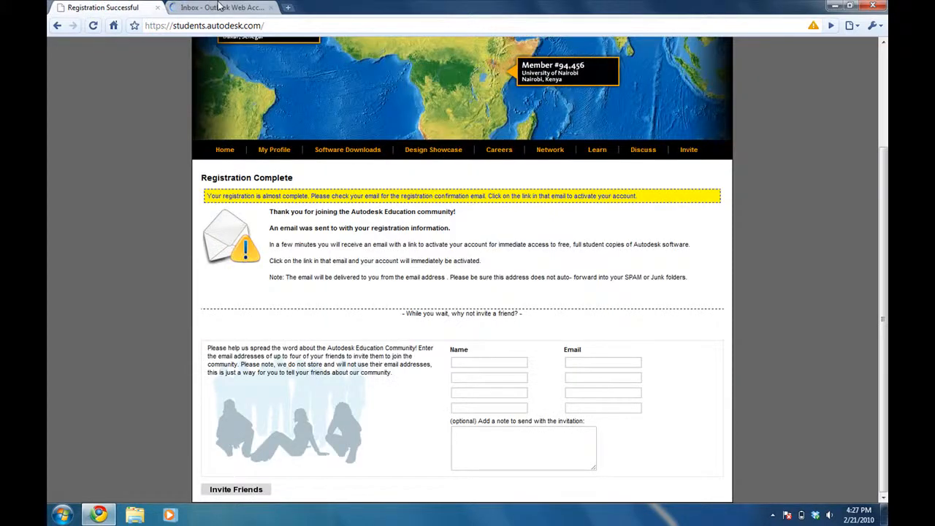
{"action": "left_click", "coordinate": [222, 8]}
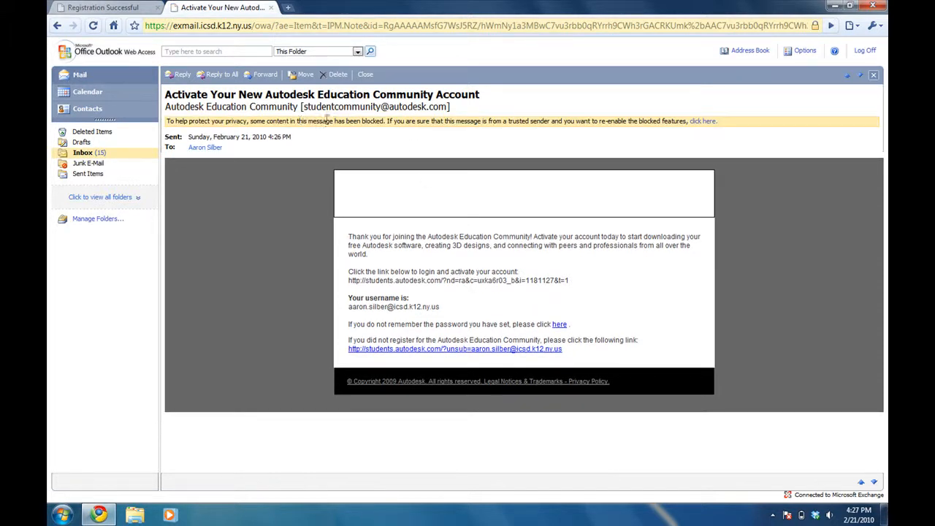
Unblock the email's images and follow the account activation link to the Registration Successful page
{"action": "left_click", "coordinate": [703, 120]}
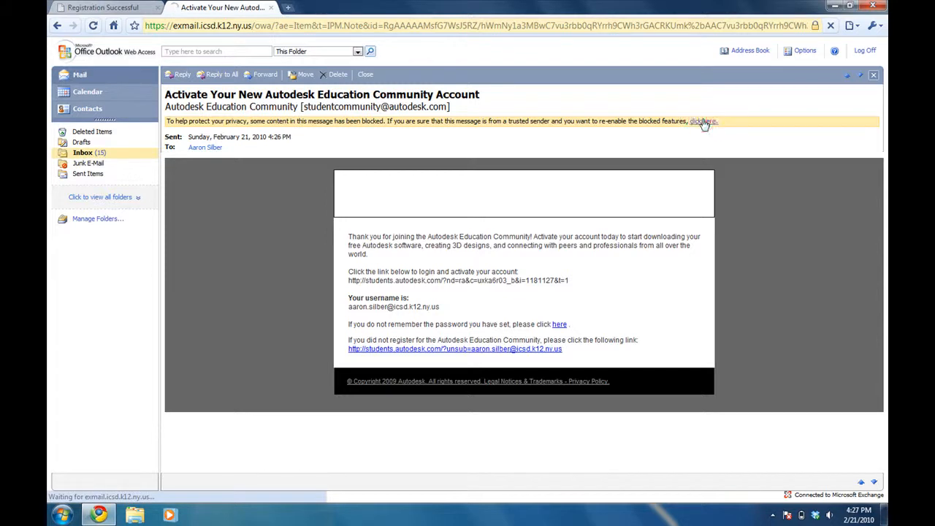
{"action": "left_click", "coordinate": [704, 121]}
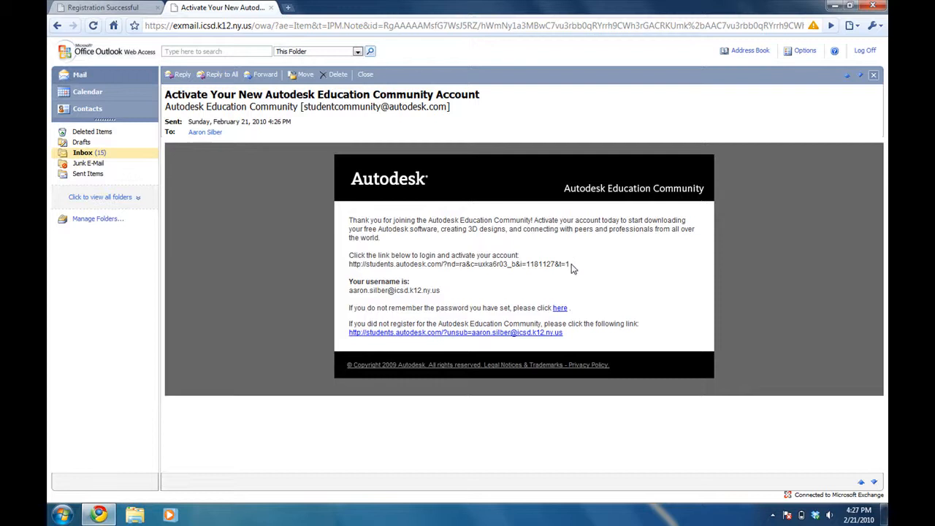
{"action": "left_click_drag", "start_coordinate": [349, 263], "coordinate": [569, 263]}
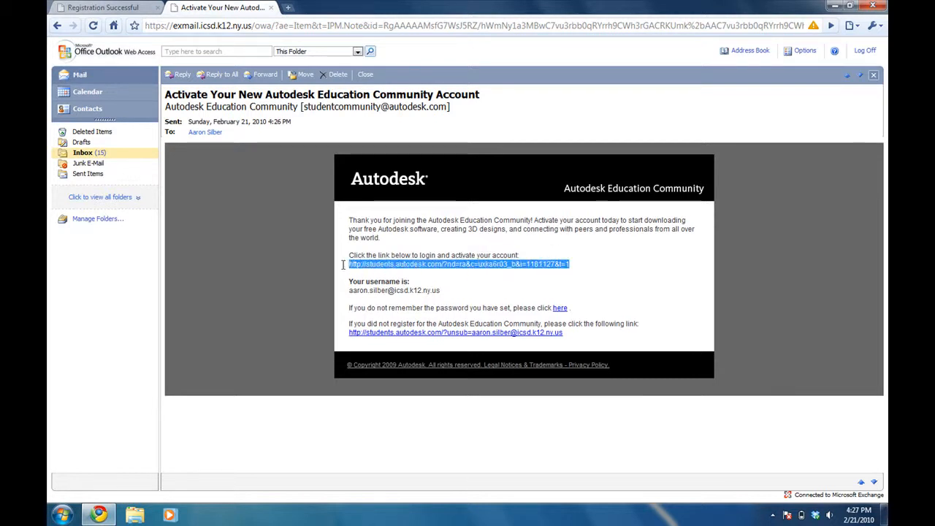
{"action": "left_click", "coordinate": [459, 263]}
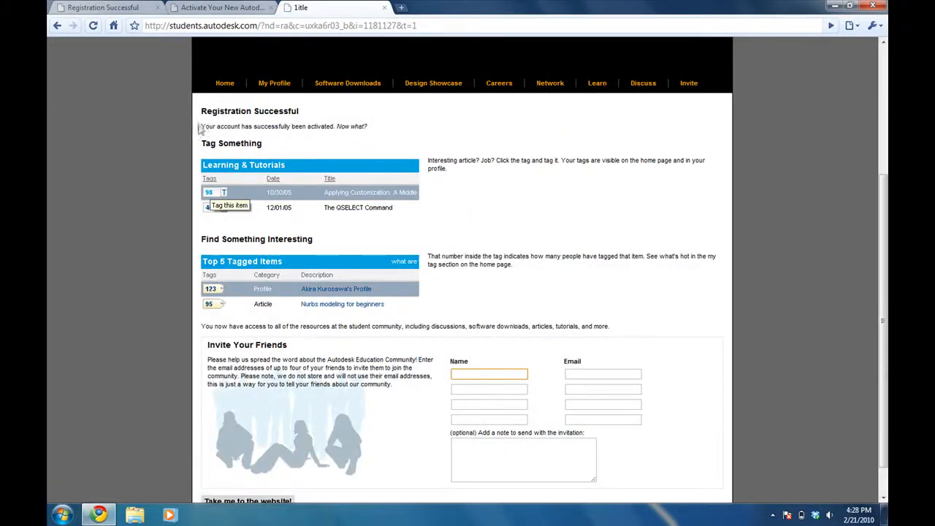
{"action": "left_click", "coordinate": [488, 176]}
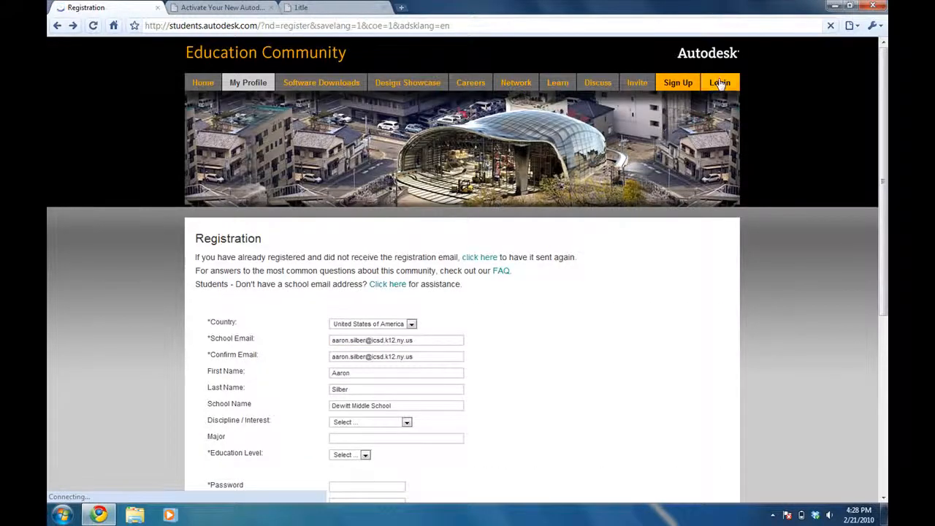
{"action": "left_click", "coordinate": [719, 81]}
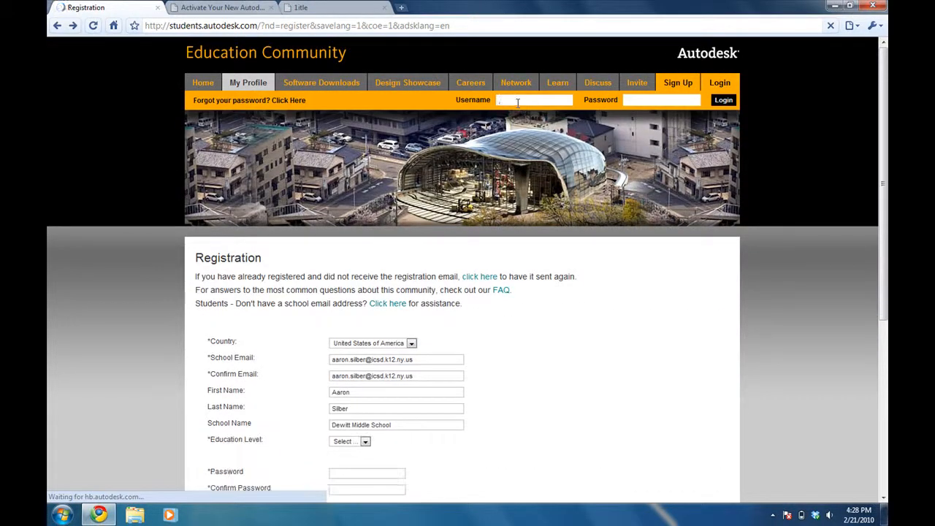
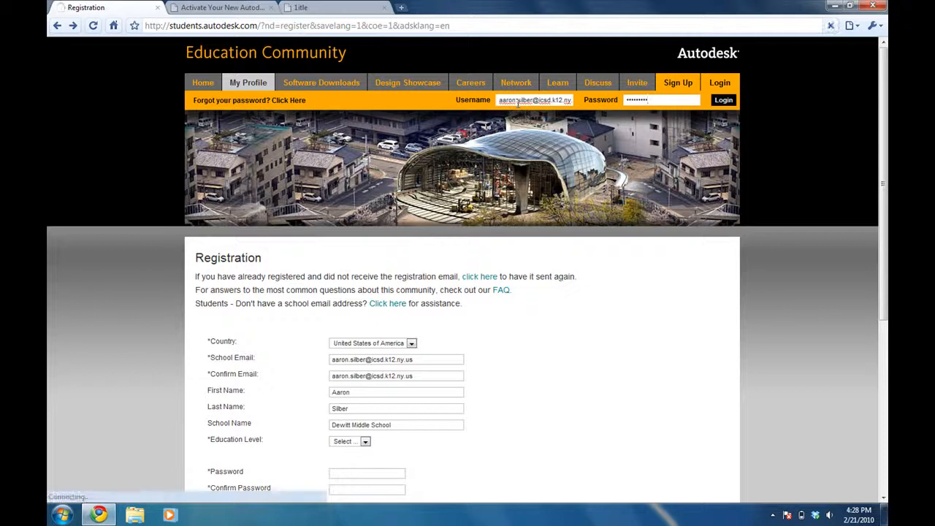
{"action": "left_click", "coordinate": [723, 99]}
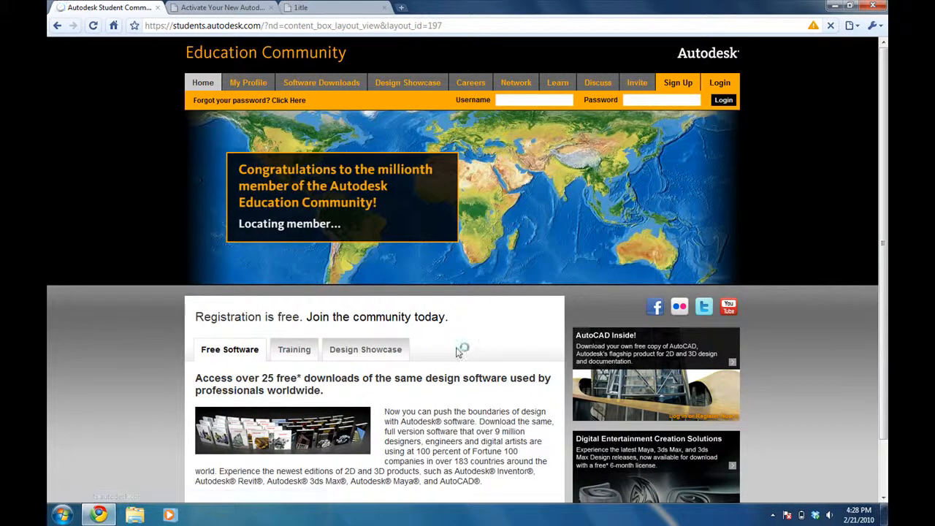
Go to the Software Downloads page and scroll to the product list with Inventor Professional
{"action": "scroll", "scroll_direction": "down", "scroll_amount": 3}
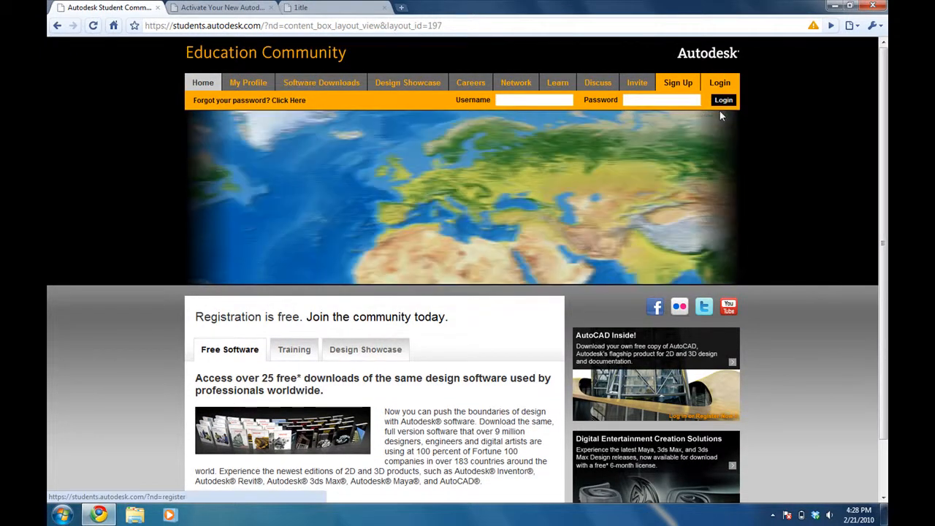
{"action": "type", "text": "aar"}
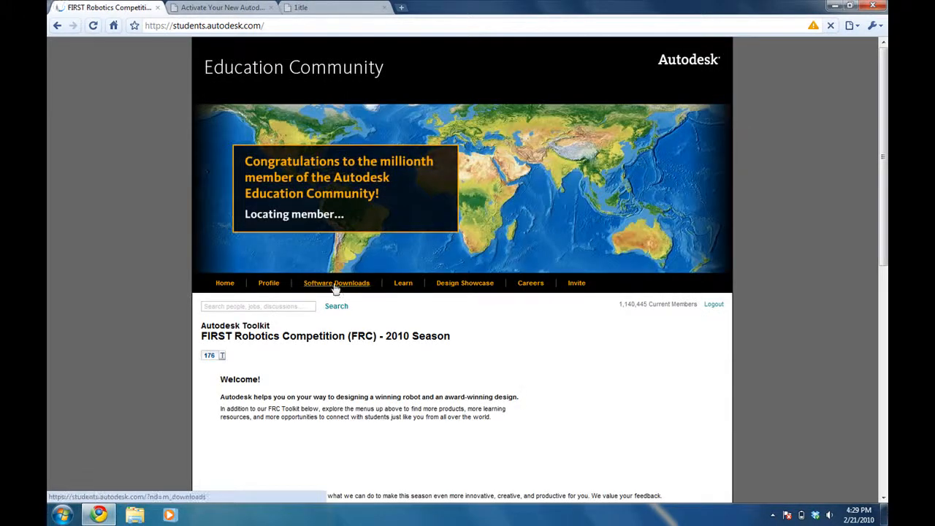
{"action": "right_click", "coordinate": [336, 284]}
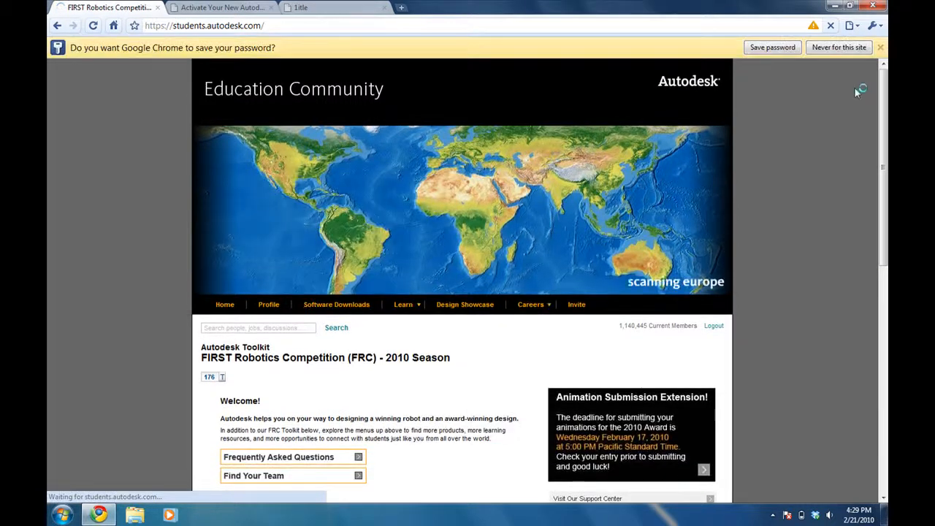
{"action": "left_click", "coordinate": [336, 304]}
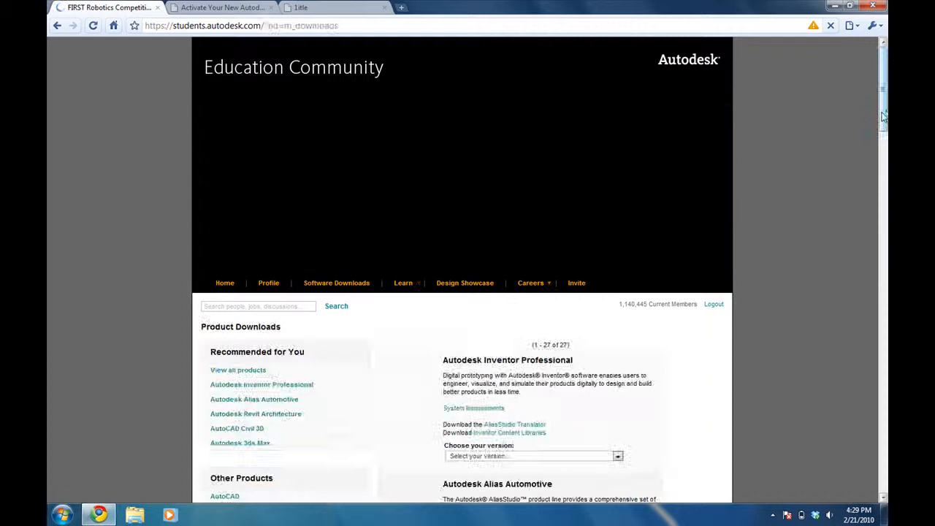
{"action": "scroll", "scroll_direction": "down", "scroll_amount": 3}
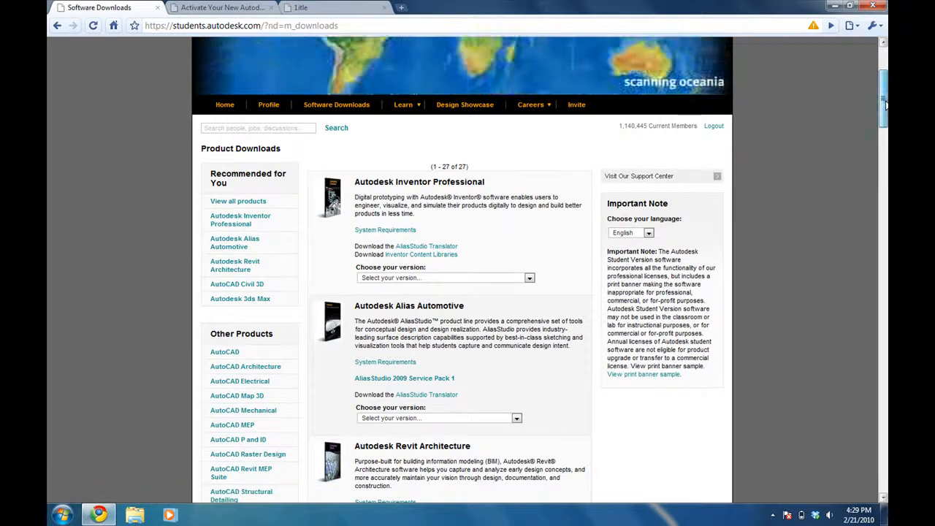
{"action": "scroll", "scroll_direction": "down", "scroll_amount": 3}
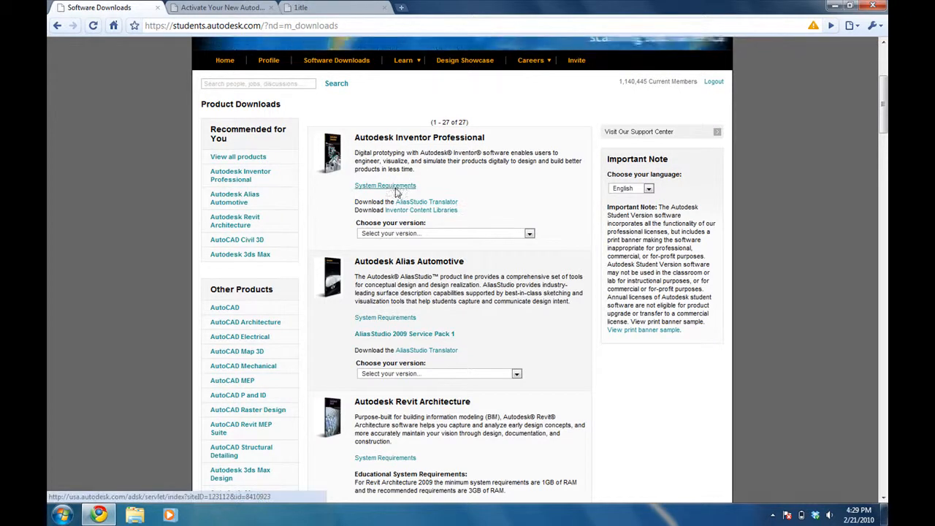
Choose Inventor Professional 2010 English 32-bit from the version list to reach its download page
{"action": "left_click", "coordinate": [444, 234]}
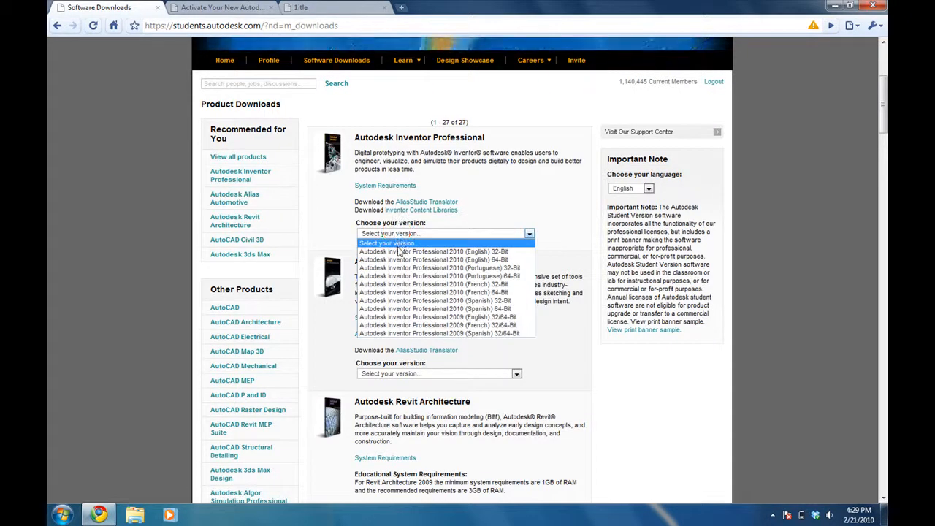
{"action": "mouse_move", "coordinate": [433, 251]}
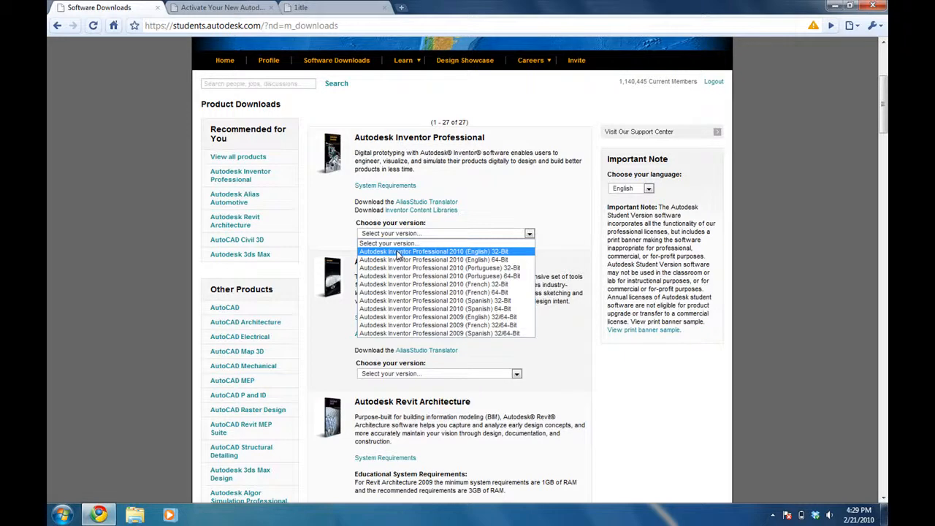
{"action": "left_click", "coordinate": [433, 251]}
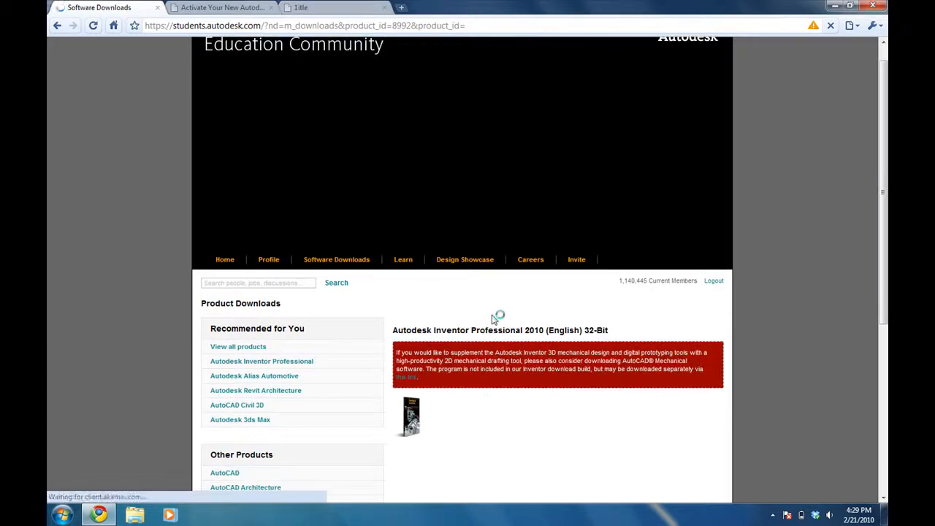
{"action": "scroll", "scroll_direction": "down", "scroll_amount": 3}
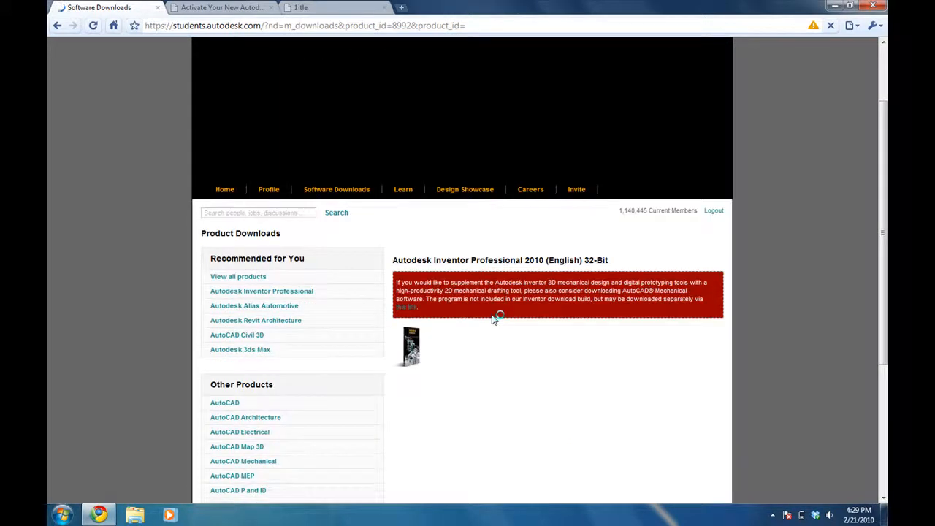
{"action": "scroll", "scroll_direction": "down", "scroll_amount": 3}
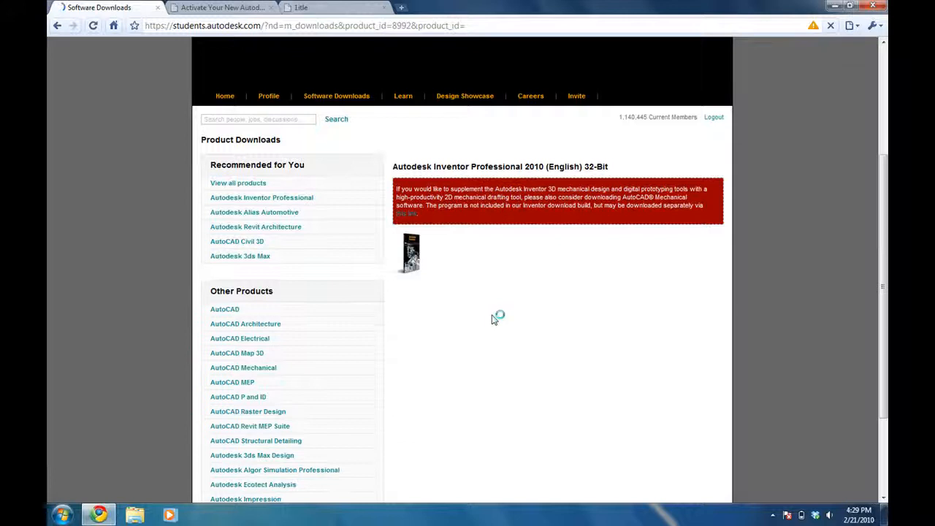
{"action": "scroll", "scroll_direction": "down", "scroll_amount": 3}
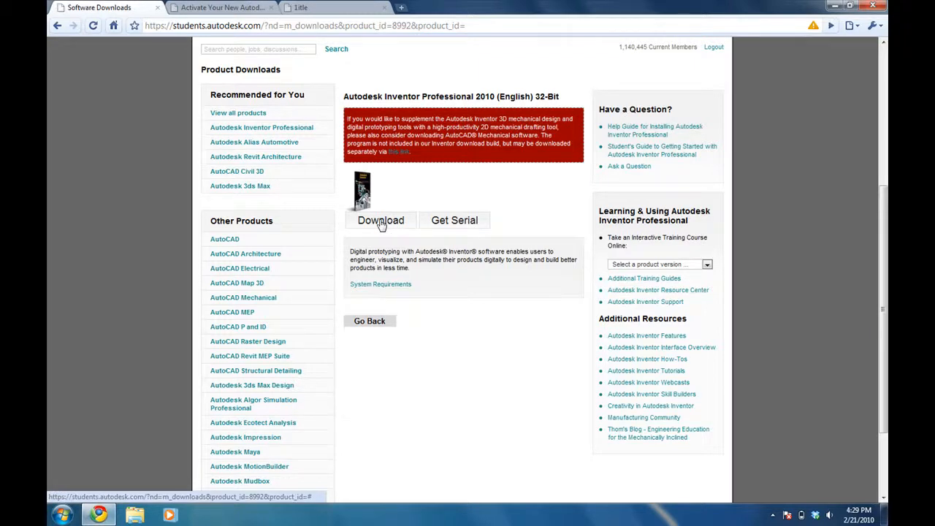
Start the Inventor 2010 32-bit download, dismiss the free-software notes and view the serial number details
{"action": "left_click", "coordinate": [380, 219]}
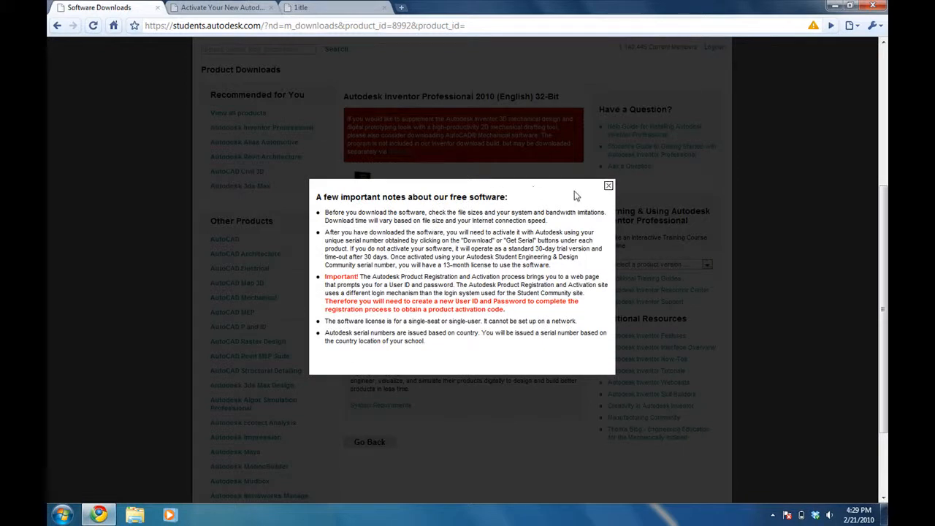
{"action": "left_click", "coordinate": [608, 186]}
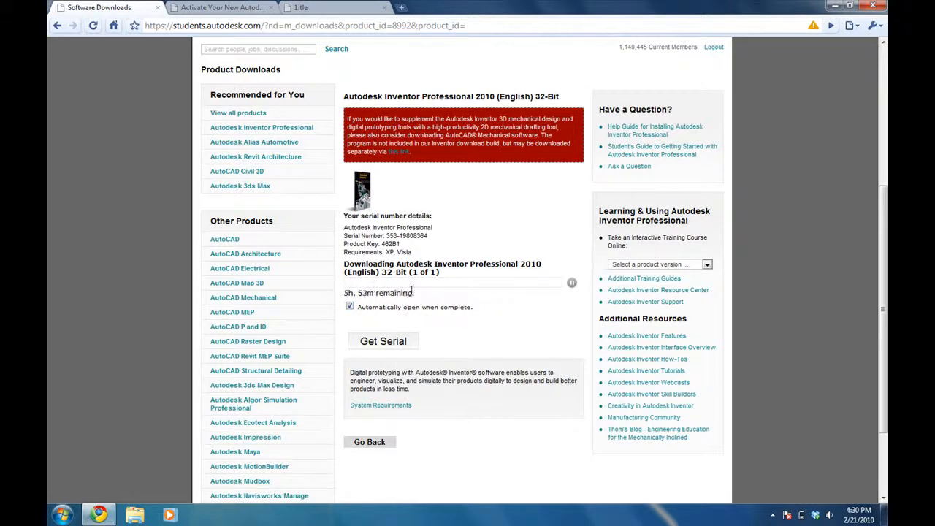
{"action": "scroll", "scroll_direction": "down", "scroll_amount": 3}
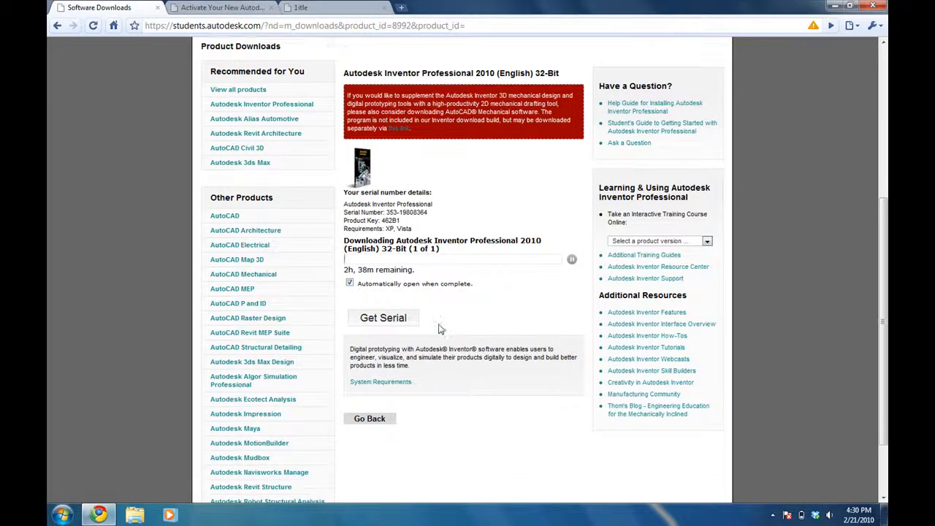
{"action": "scroll", "scroll_direction": "down", "scroll_amount": 3}
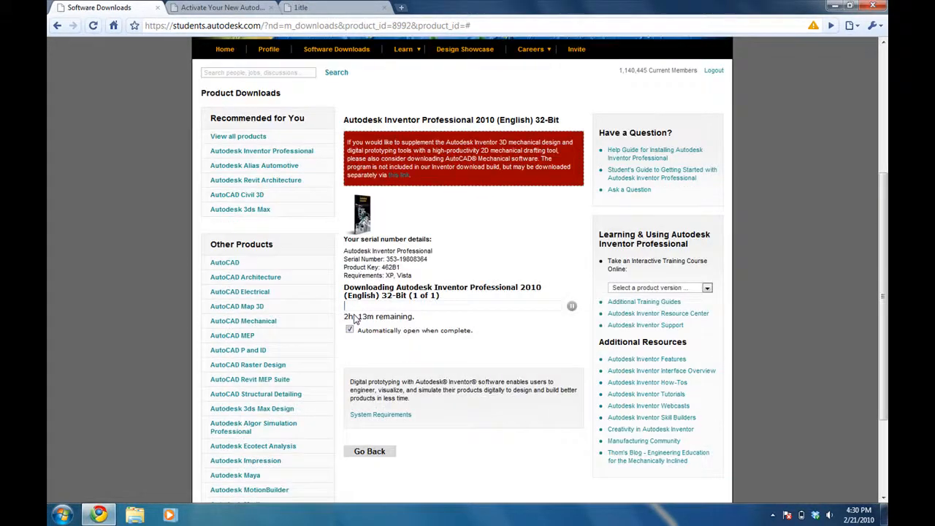
{"action": "mouse_move", "coordinate": [372, 371]}
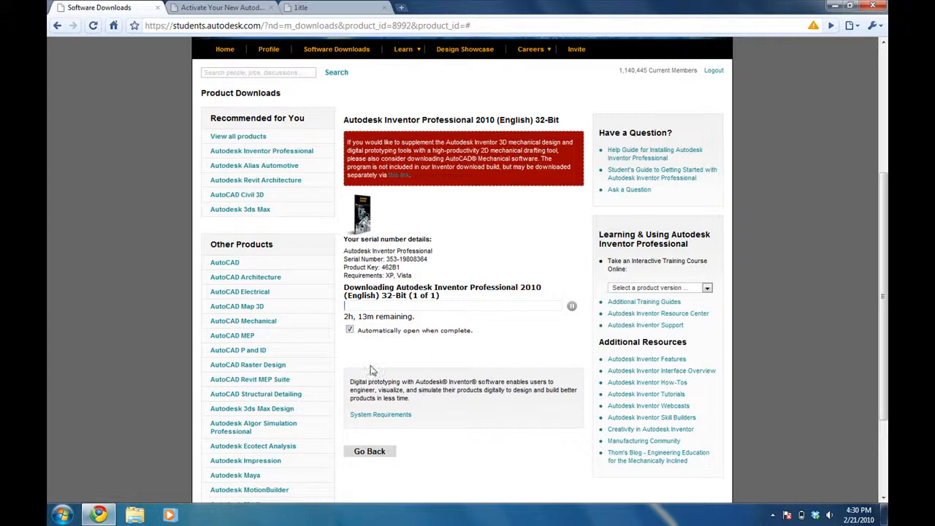
{"action": "mouse_move", "coordinate": [392, 212]}
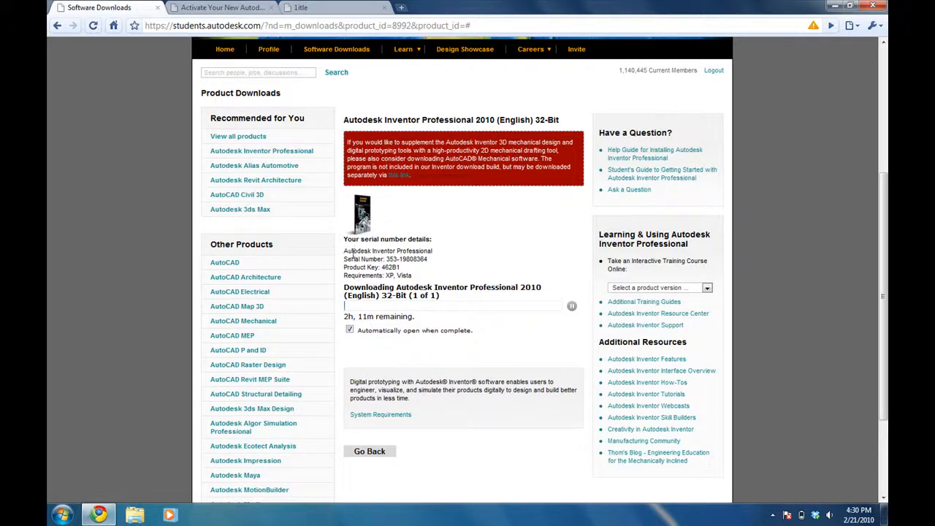
{"action": "left_click_drag", "start_coordinate": [343, 259], "coordinate": [430, 259]}
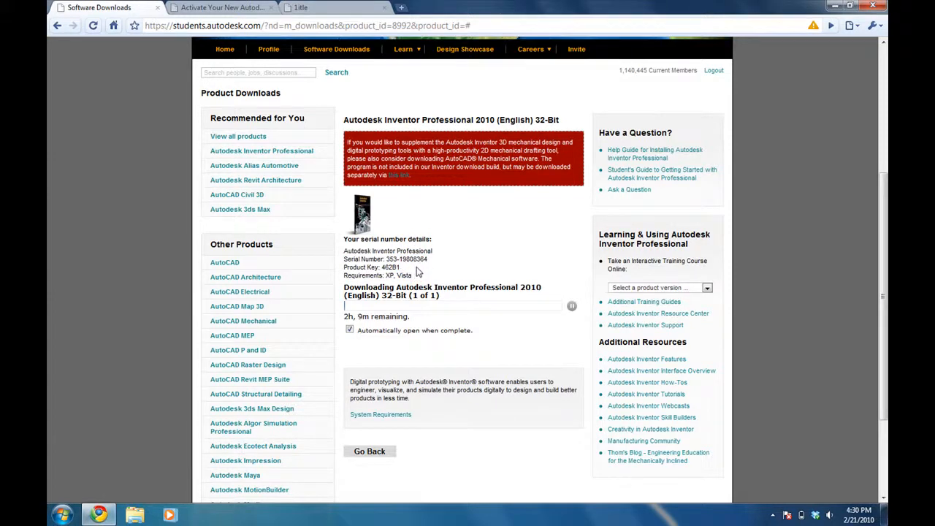
{"action": "mouse_move", "coordinate": [512, 266]}
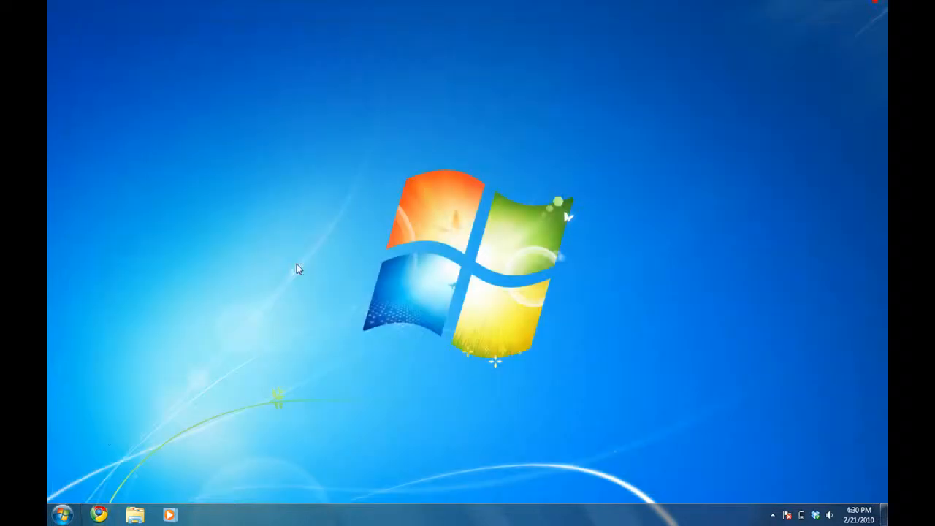
Start Autodesk Inventor Professional 2010 from the desktop Start menu
{"action": "left_click", "coordinate": [61, 514]}
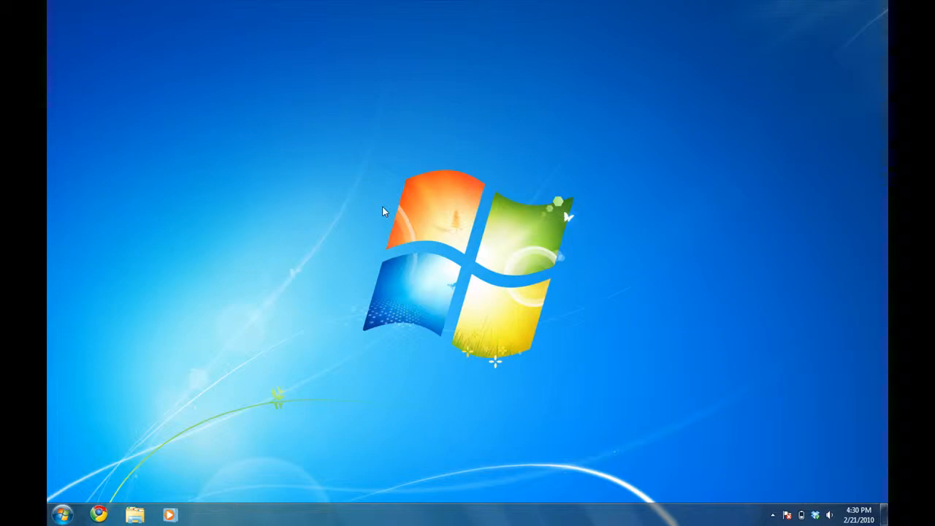
{"action": "mouse_move", "coordinate": [476, 260]}
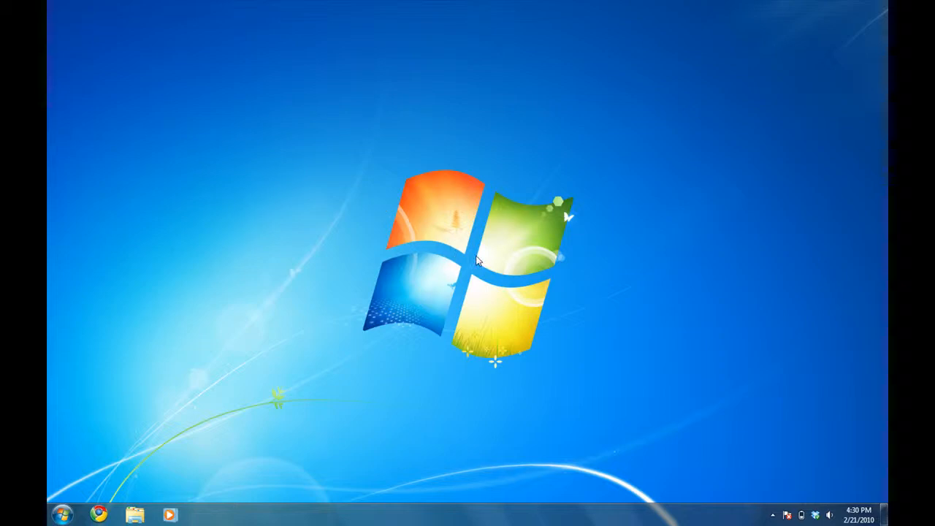
{"action": "mouse_move", "coordinate": [470, 260]}
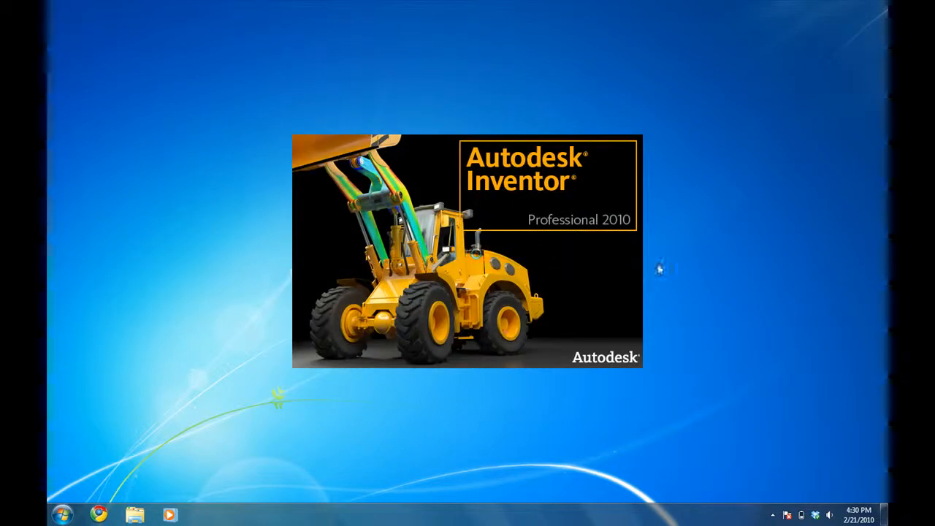
{"action": "mouse_move", "coordinate": [654, 269]}
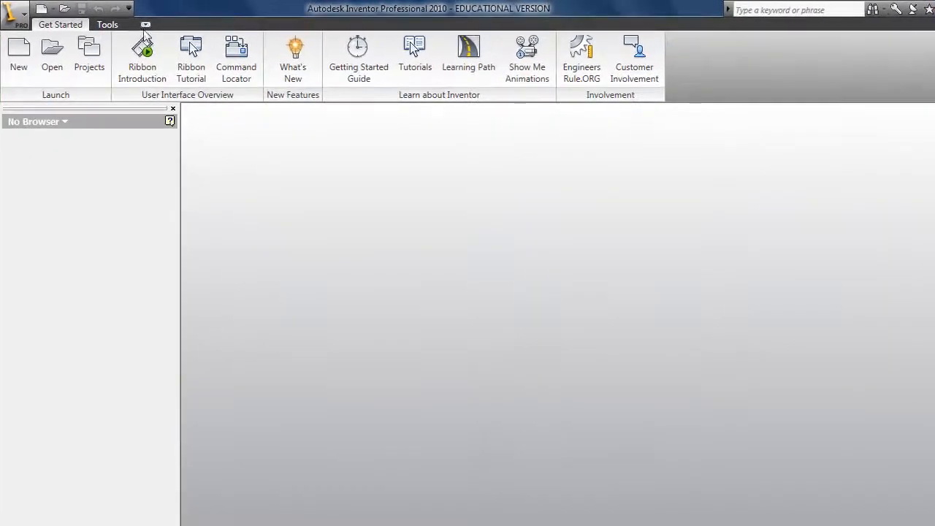
{"action": "mouse_move", "coordinate": [461, 10]}
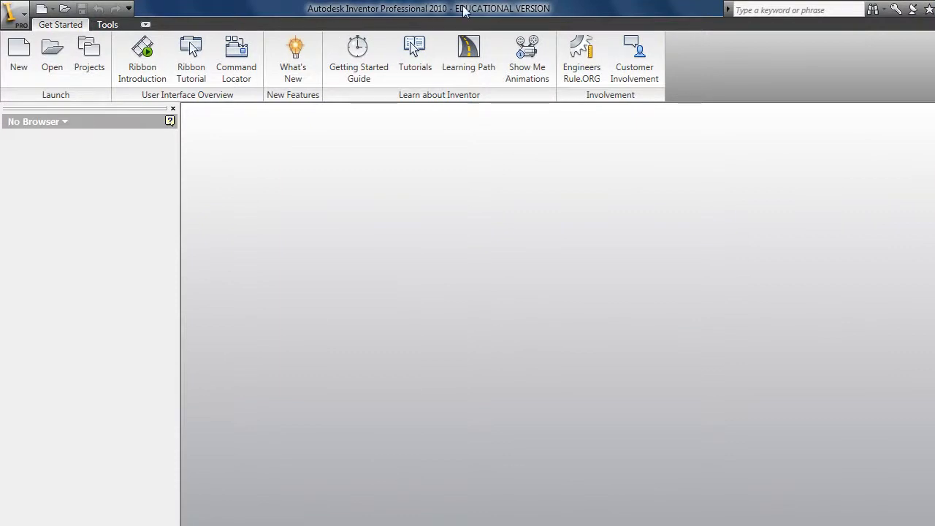
{"action": "mouse_move", "coordinate": [471, 26]}
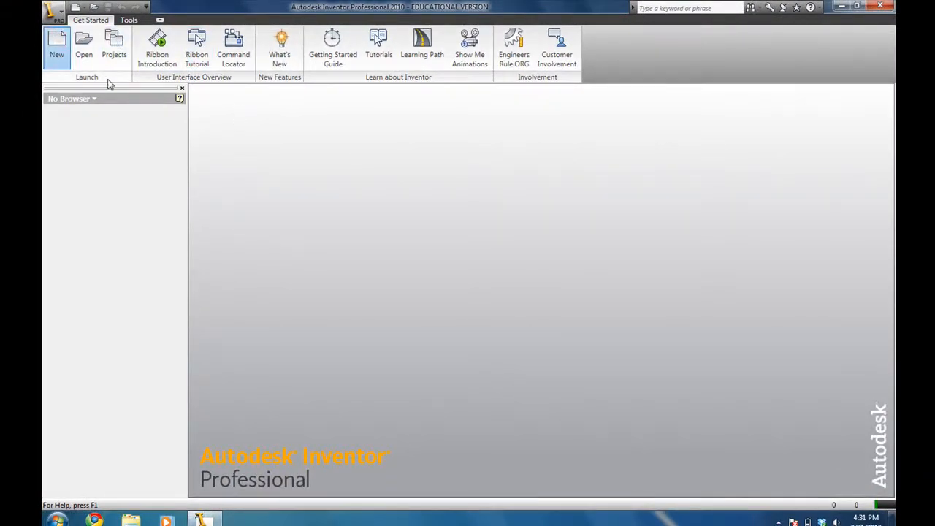
Create a new drawing and review its ANSI - Large sheet entry in the browser
{"action": "left_click", "coordinate": [56, 44]}
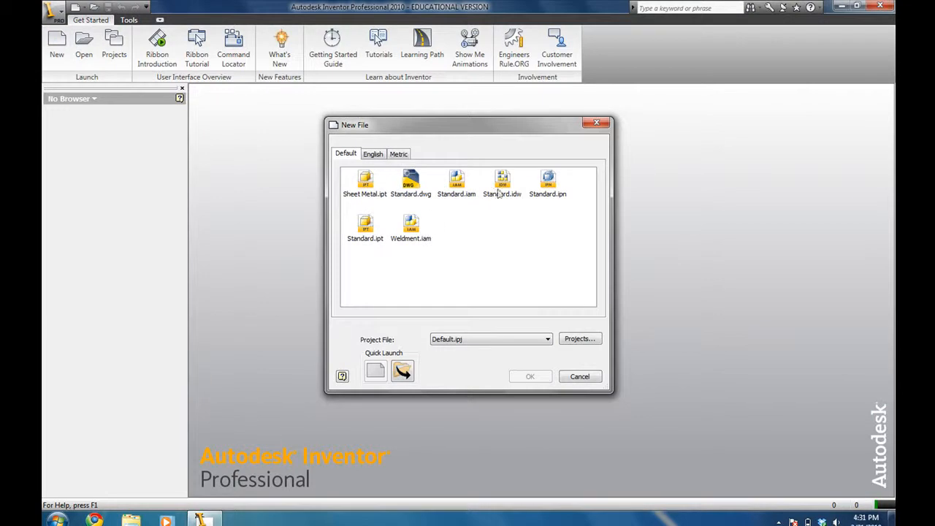
{"action": "left_click", "coordinate": [579, 377]}
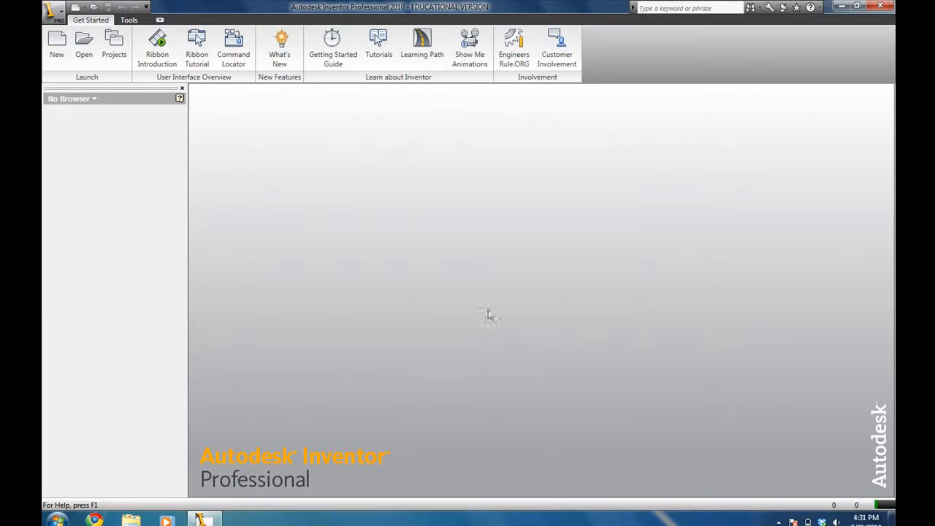
{"action": "mouse_move", "coordinate": [491, 216]}
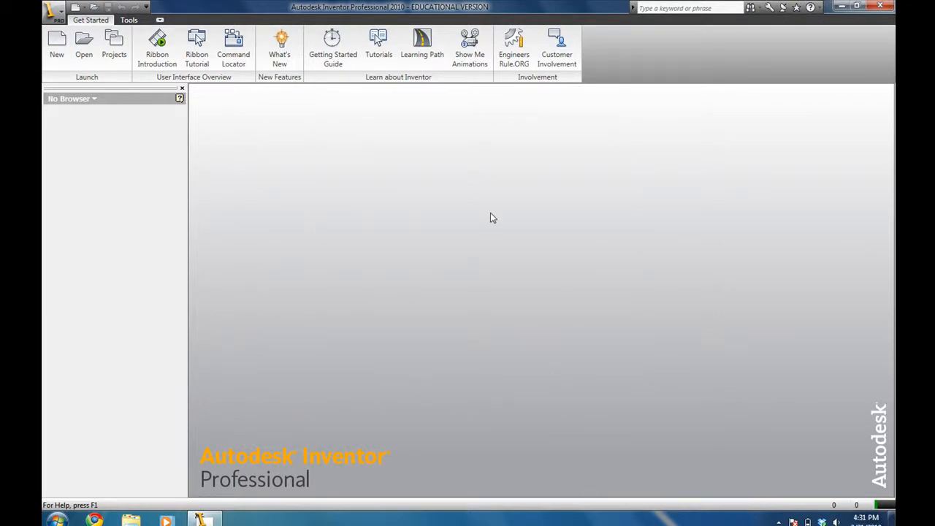
{"action": "mouse_move", "coordinate": [435, 76]}
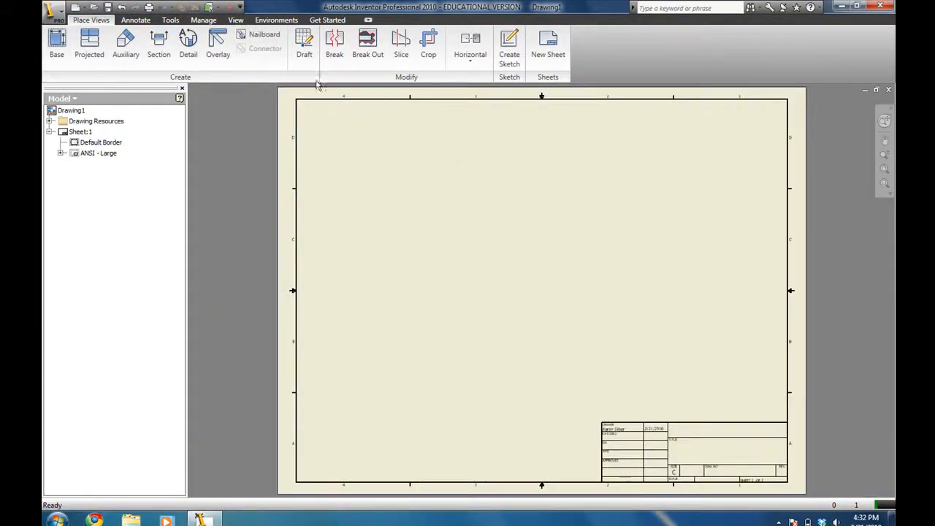
{"action": "left_click", "coordinate": [98, 154]}
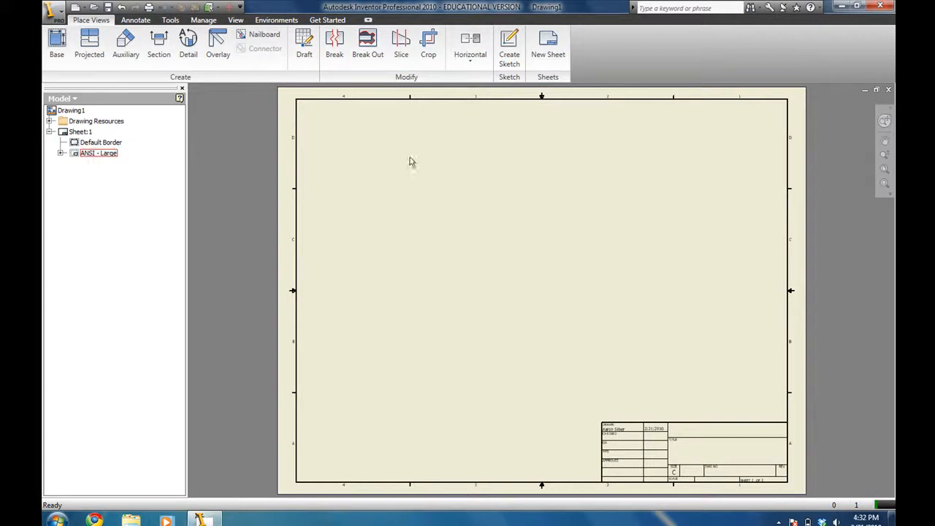
{"action": "mouse_move", "coordinate": [523, 107]}
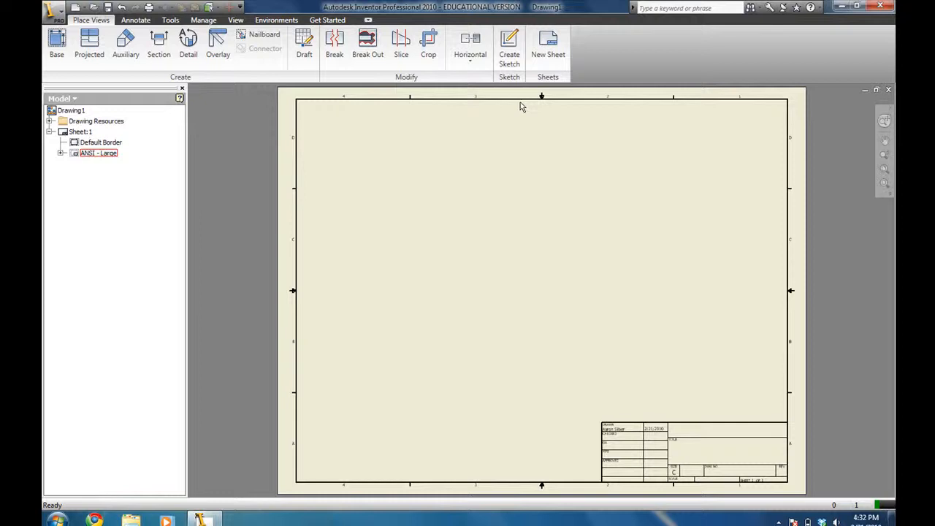
{"action": "mouse_move", "coordinate": [508, 122]}
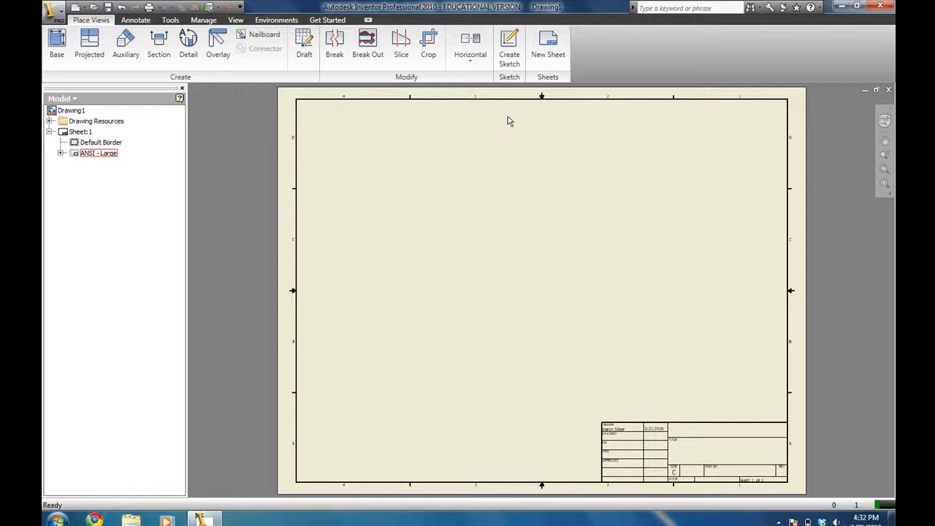
{"action": "left_click", "coordinate": [80, 132]}
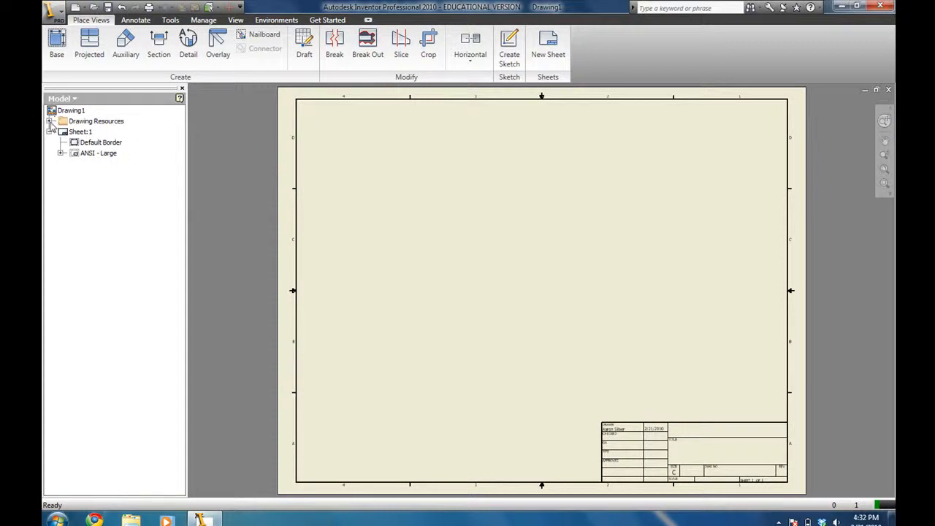
Add Sheet:2 from the A size portrait format under Drawing Resources > Sheet Formats
{"action": "left_click", "coordinate": [62, 120]}
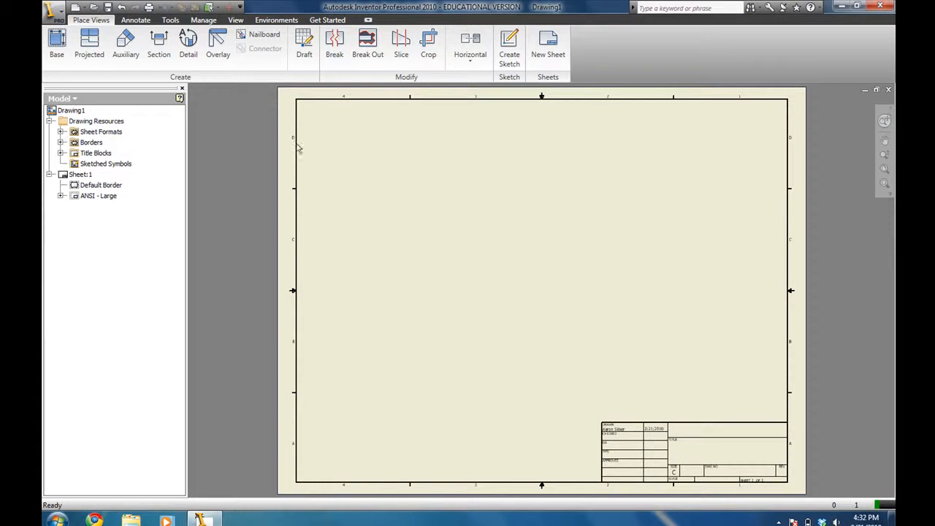
{"action": "left_click", "coordinate": [62, 132]}
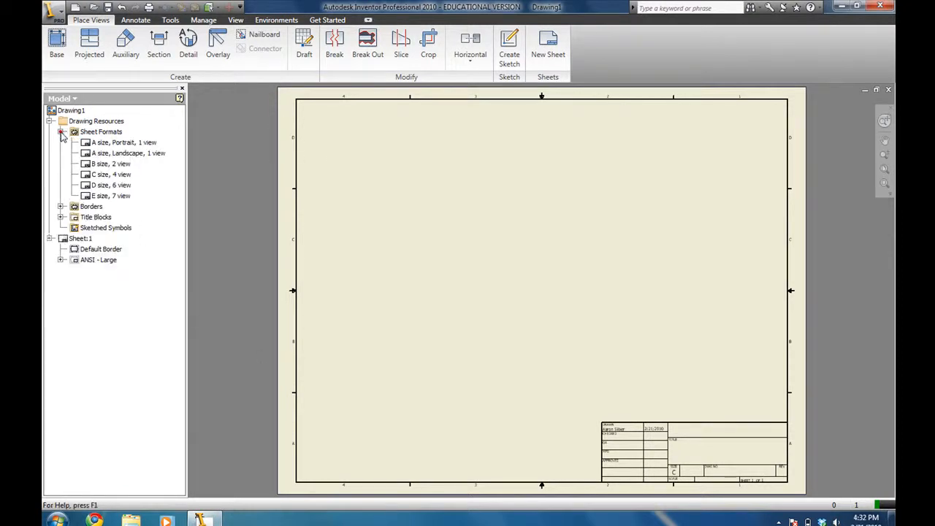
{"action": "left_click", "coordinate": [122, 142]}
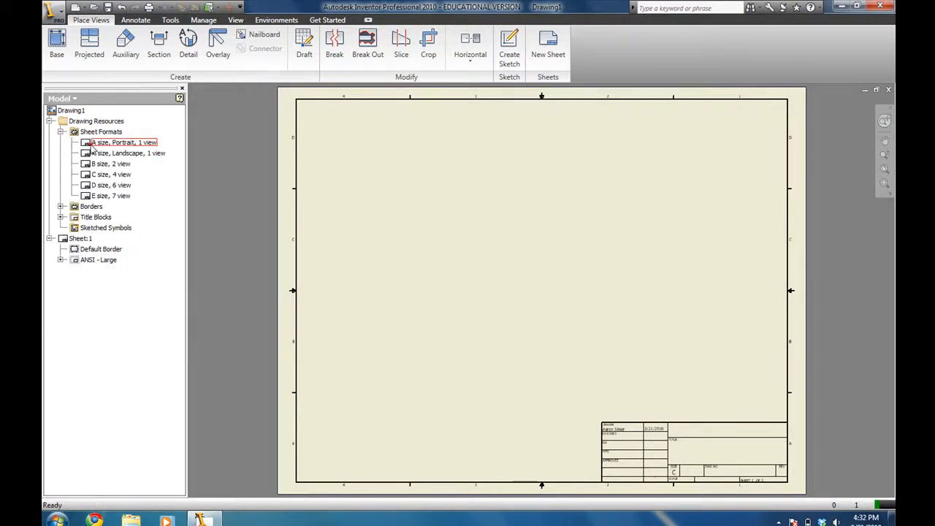
{"action": "left_click", "coordinate": [122, 142]}
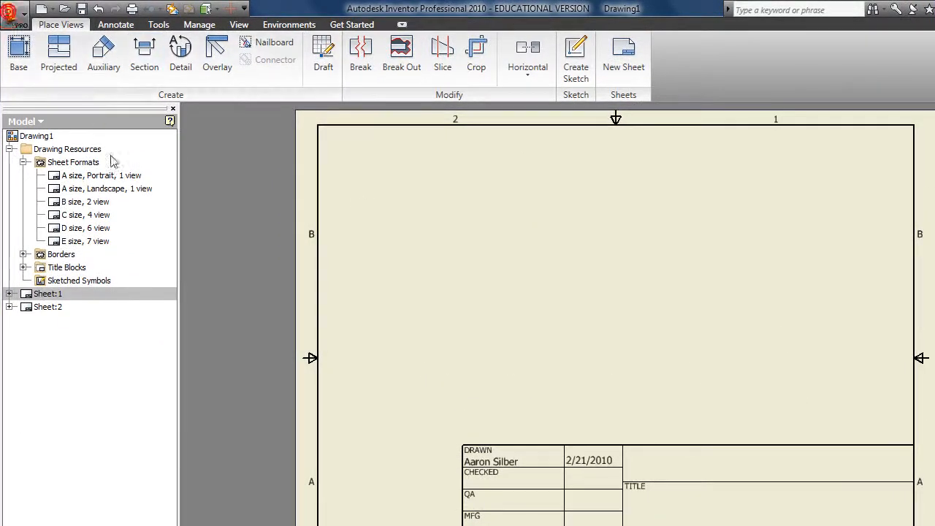
Export the drawing as a PDF via the application menu, then show the desktop
{"action": "left_click", "coordinate": [12, 9]}
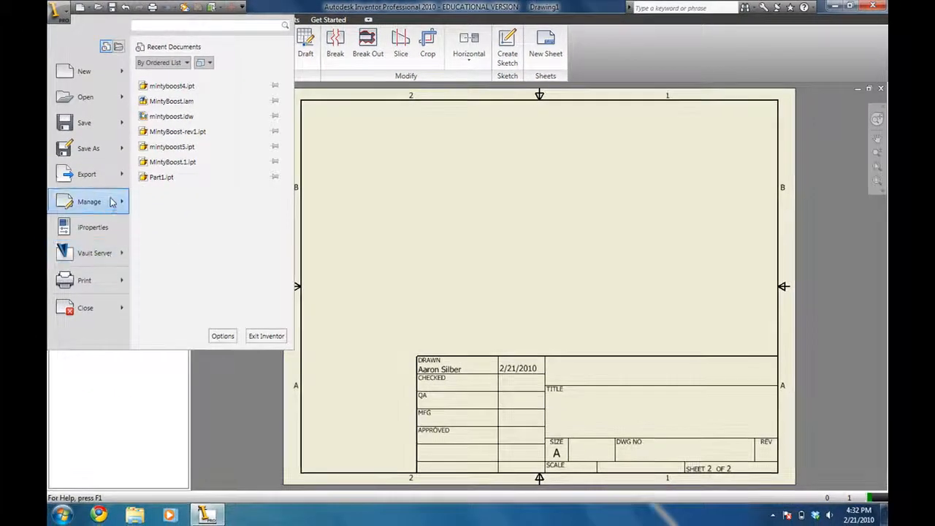
{"action": "left_click", "coordinate": [88, 174]}
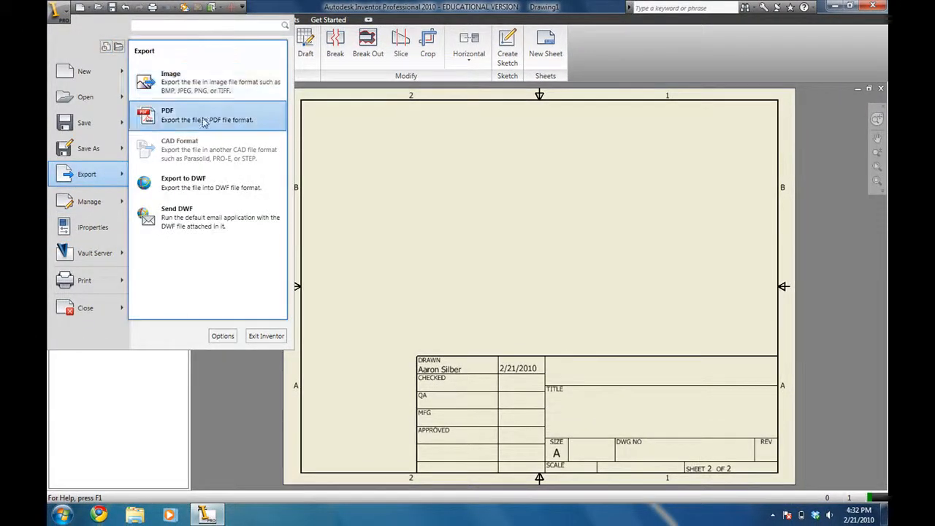
{"action": "left_click", "coordinate": [166, 114]}
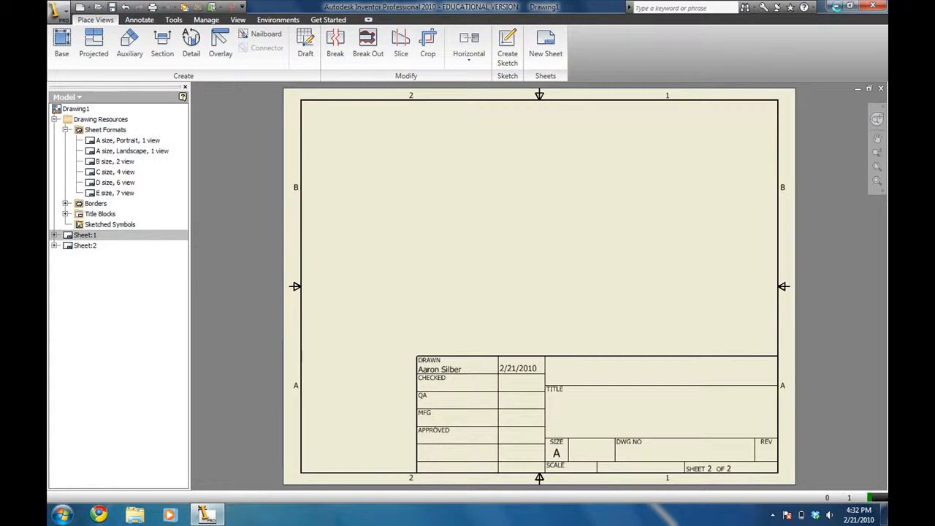
{"action": "left_click", "coordinate": [858, 6]}
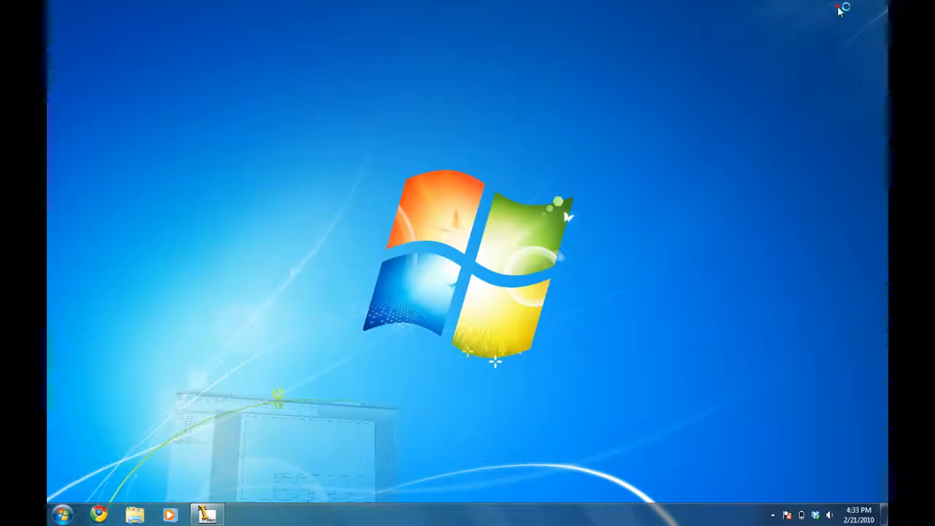
View Drawing1.pdf zoomed on its educational watermark border in Adobe Reader, then close it
{"action": "left_click", "coordinate": [61, 515]}
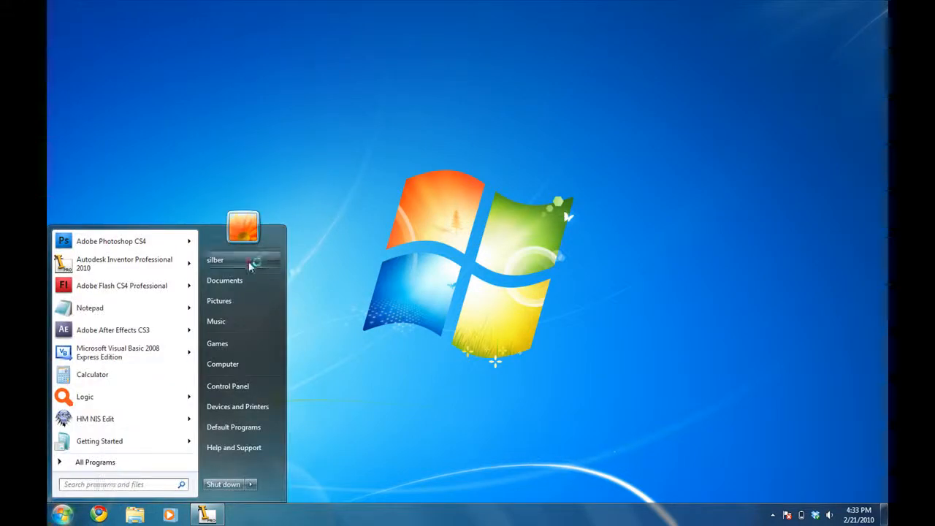
{"action": "left_click", "coordinate": [214, 260]}
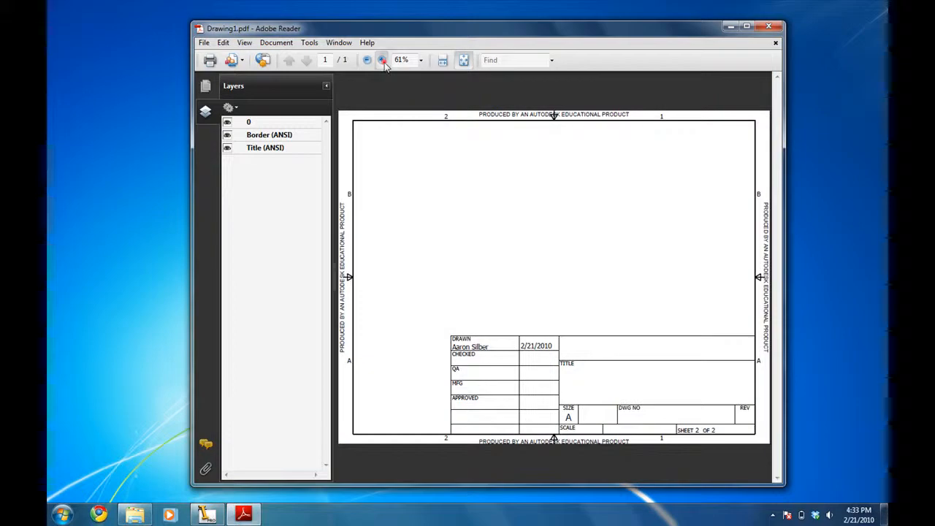
{"action": "left_click", "coordinate": [368, 60]}
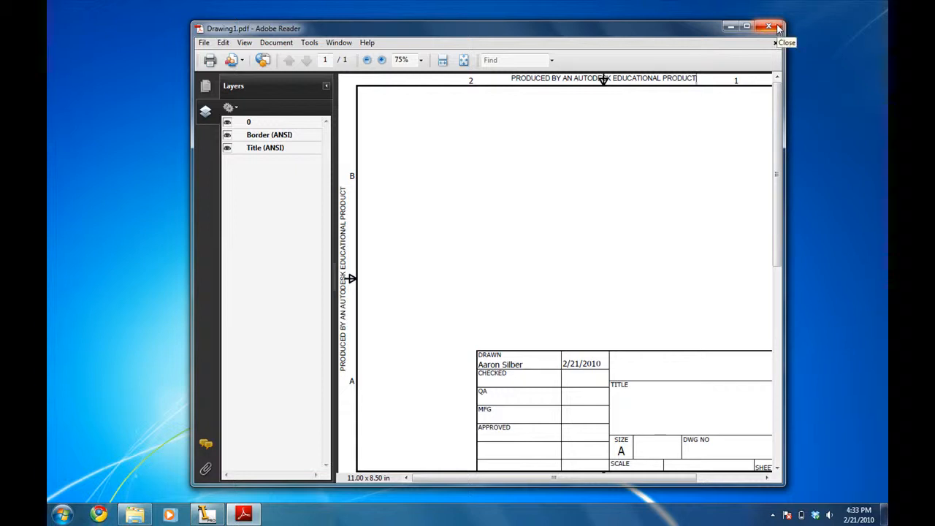
{"action": "left_click", "coordinate": [769, 26]}
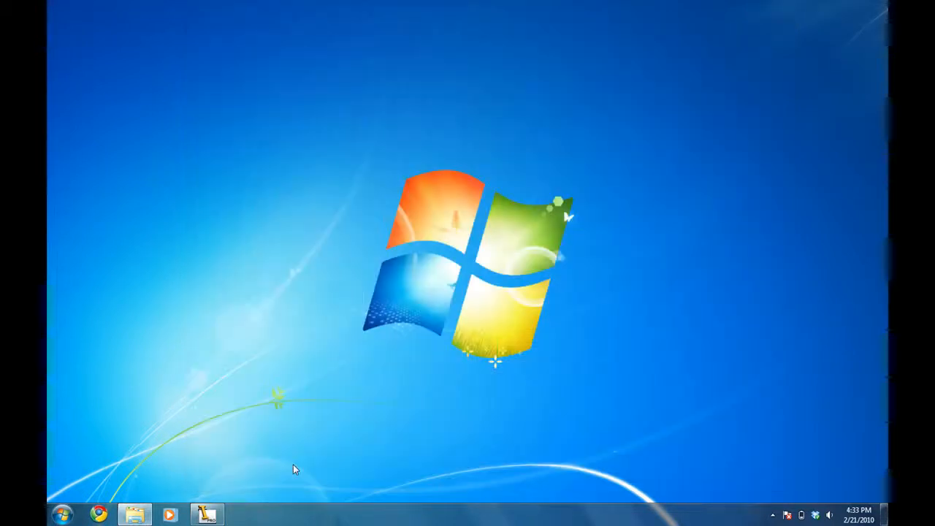
{"action": "mouse_move", "coordinate": [208, 514]}
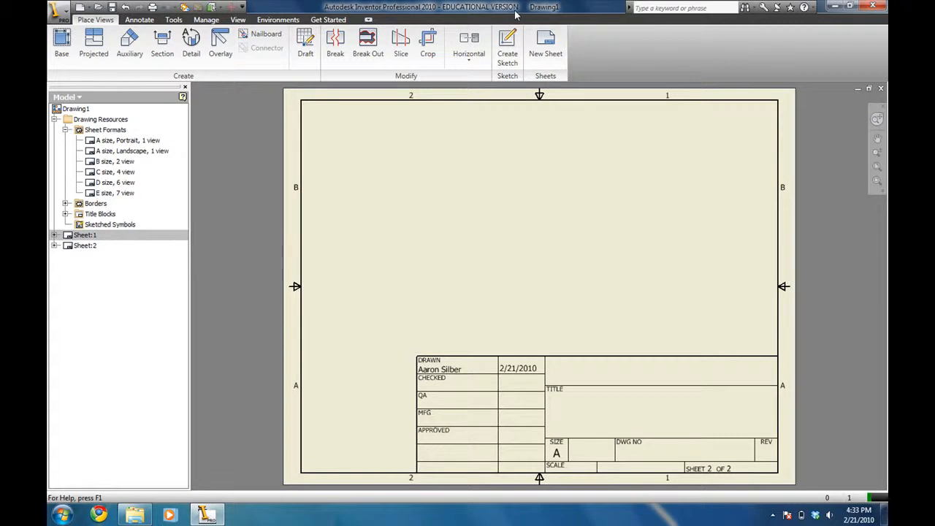
{"action": "mouse_move", "coordinate": [292, 355]}
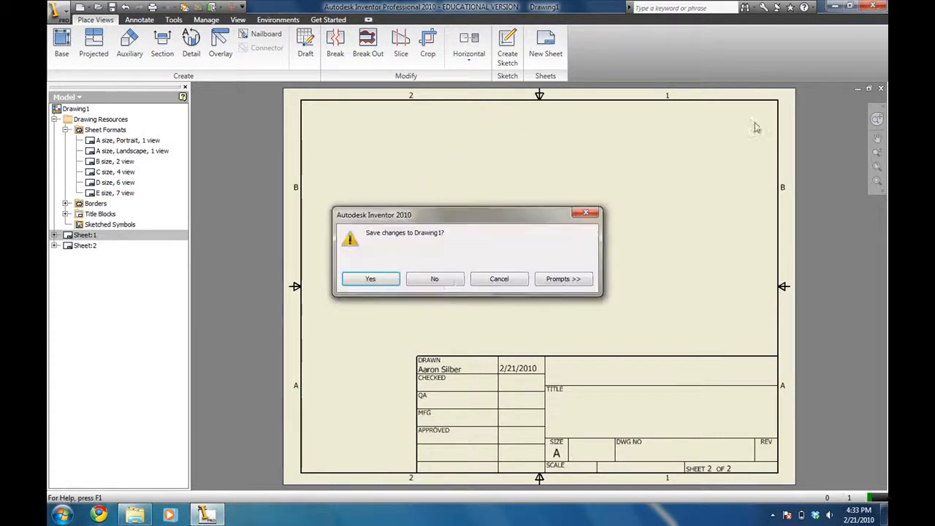
Close Drawing1 without saving changes at the Save prompt
{"action": "left_click", "coordinate": [435, 277]}
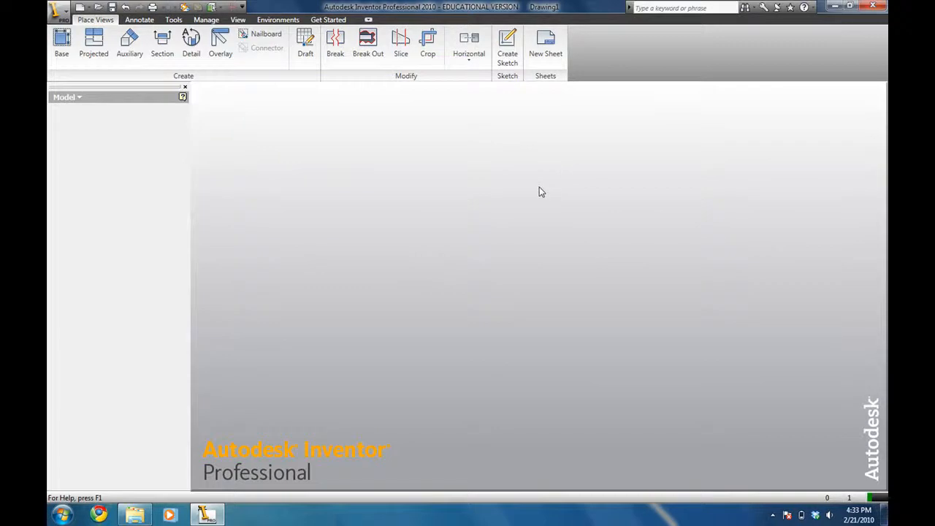